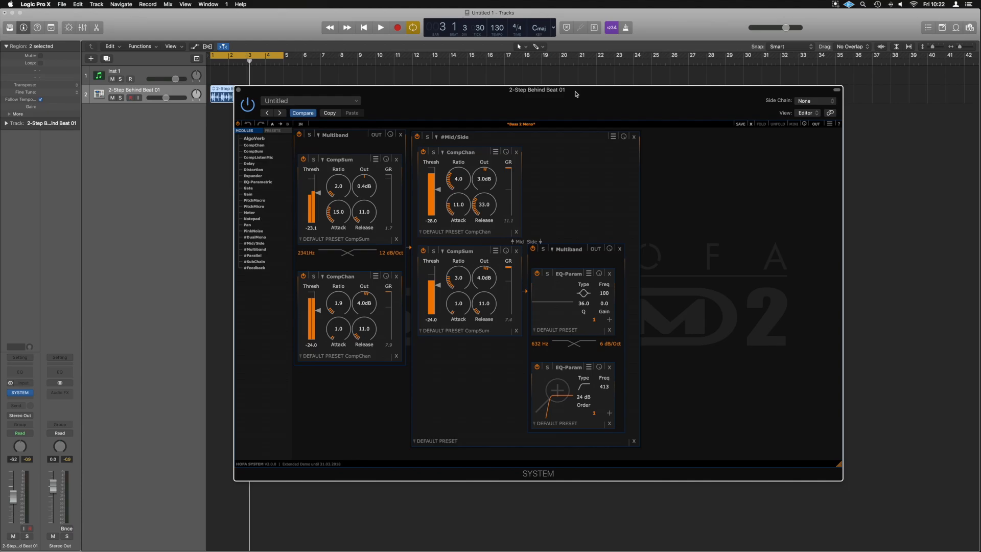
mouse_move(549, 75)
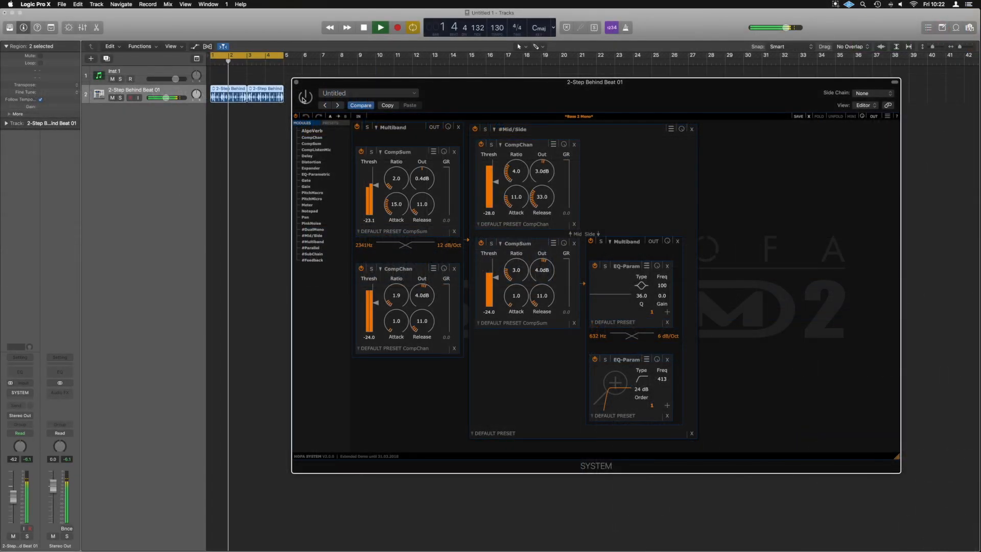
Start playback to hear the 2-Step Behind Beat 01 loop through HOFA System 2.
left_click(363, 27)
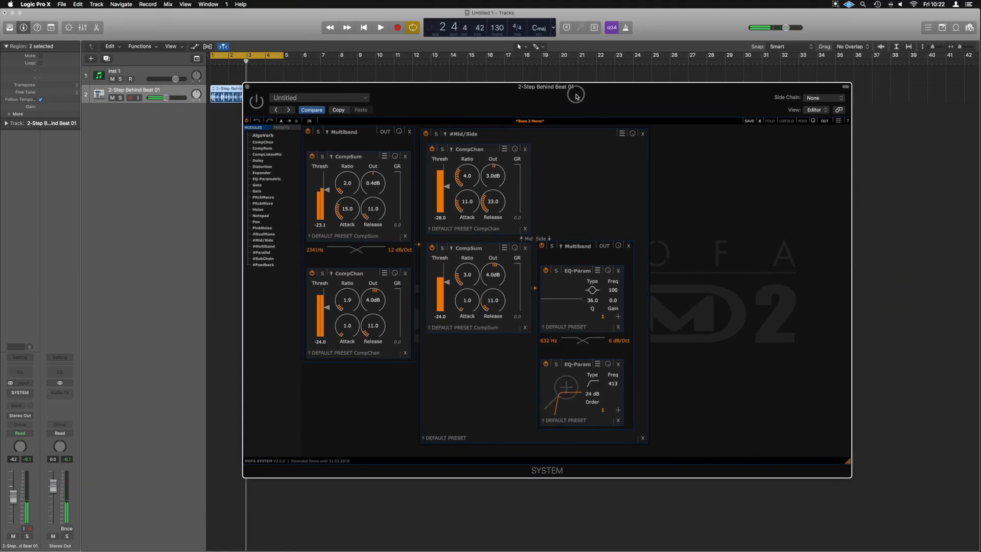
mouse_move(280, 115)
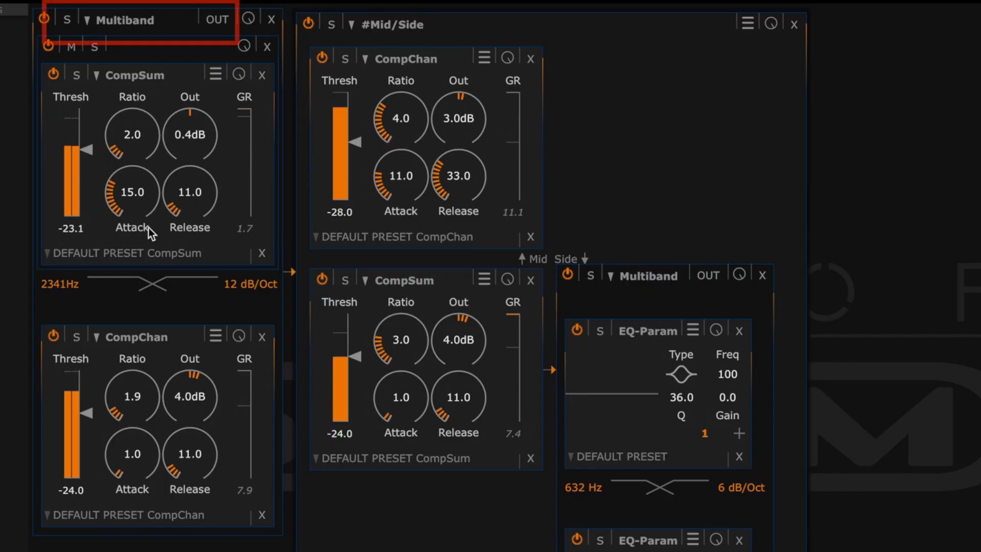
mouse_move(111, 159)
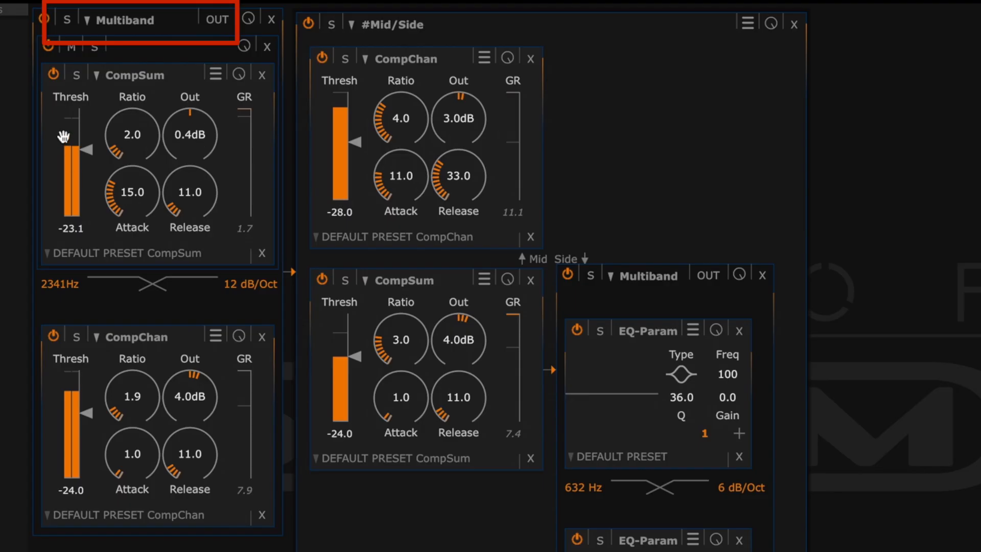
mouse_move(71, 288)
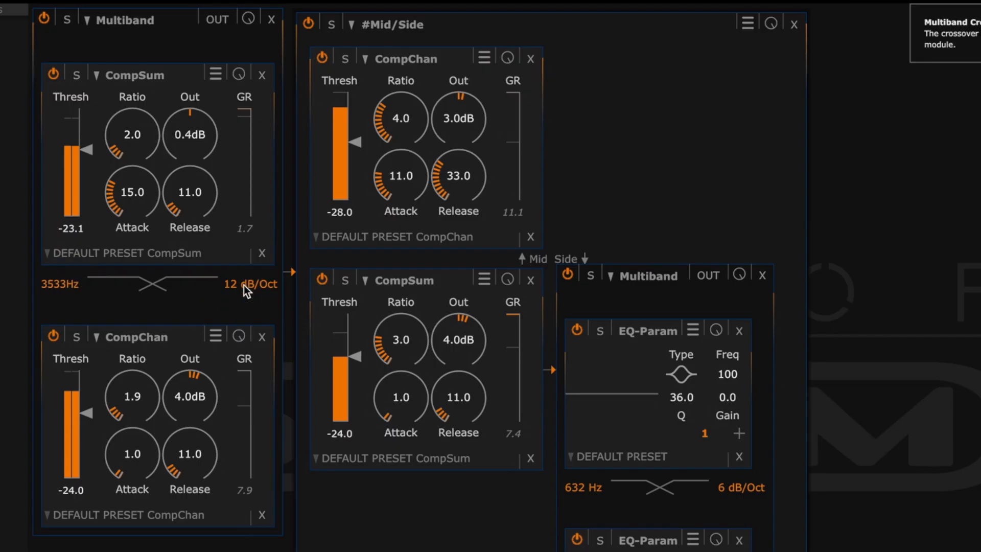
Keep the 12 dB/Oct slope for the 708 Hz Multiband crossover.
left_click(249, 284)
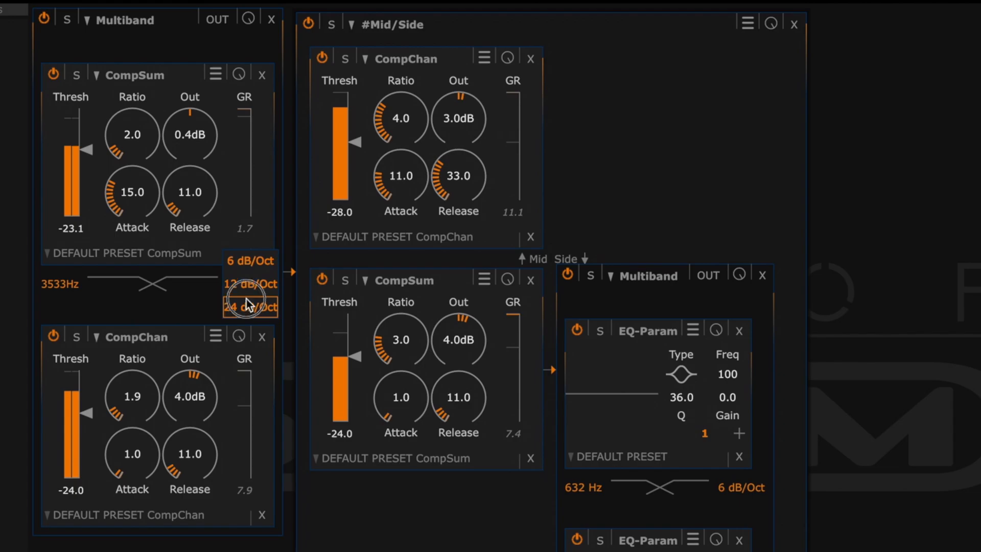
left_click(251, 284)
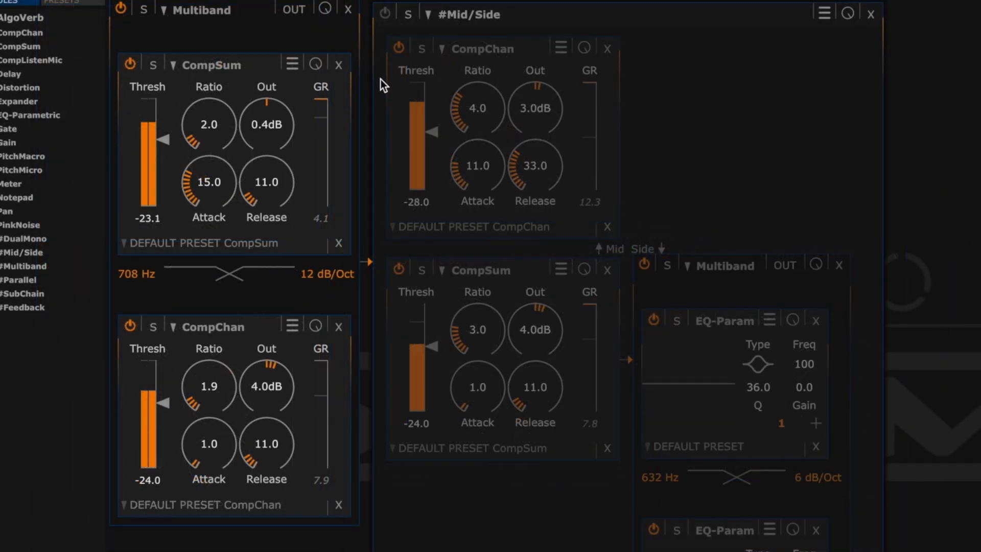
mouse_move(474, 180)
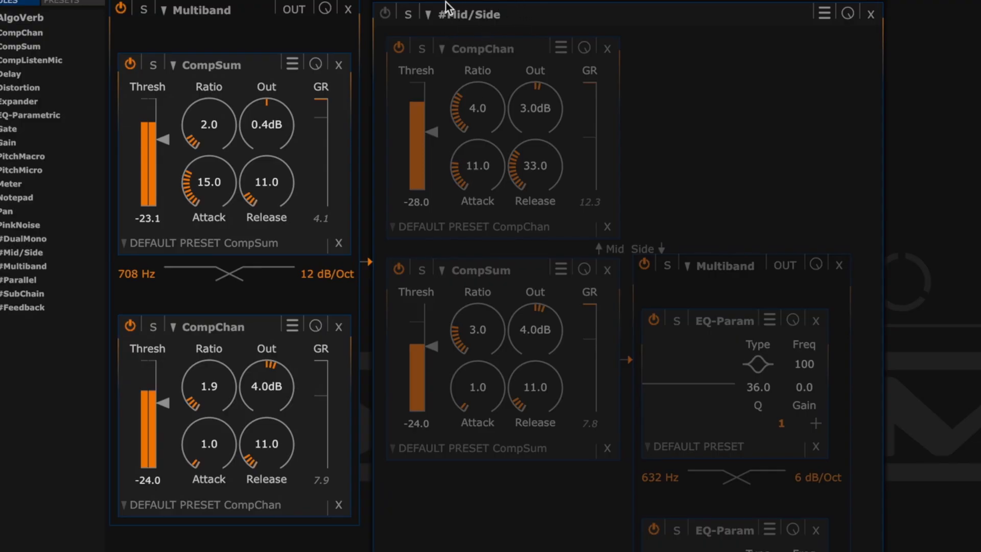
Enable and solo the #Mid/Side module with its 413 Hz high-pass.
left_click(406, 14)
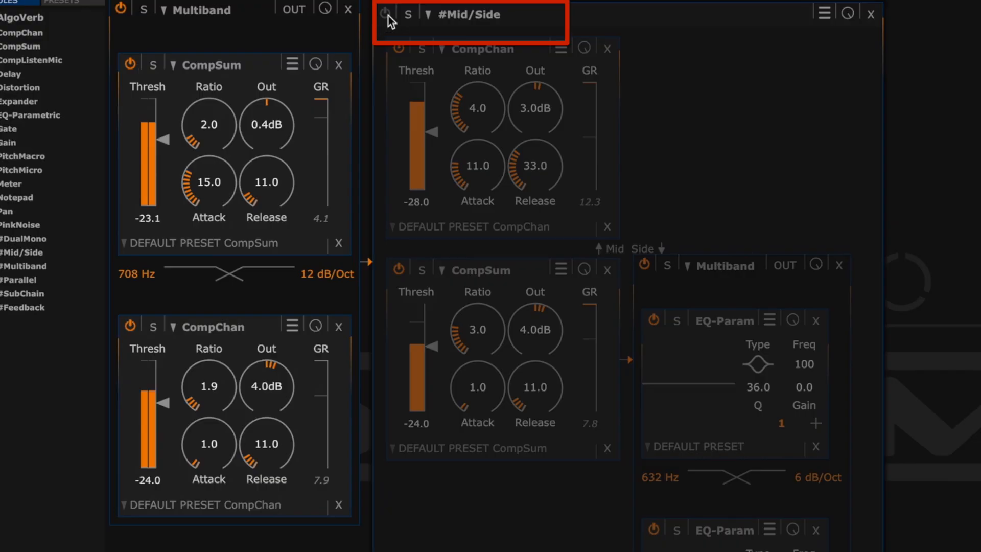
left_click(385, 14)
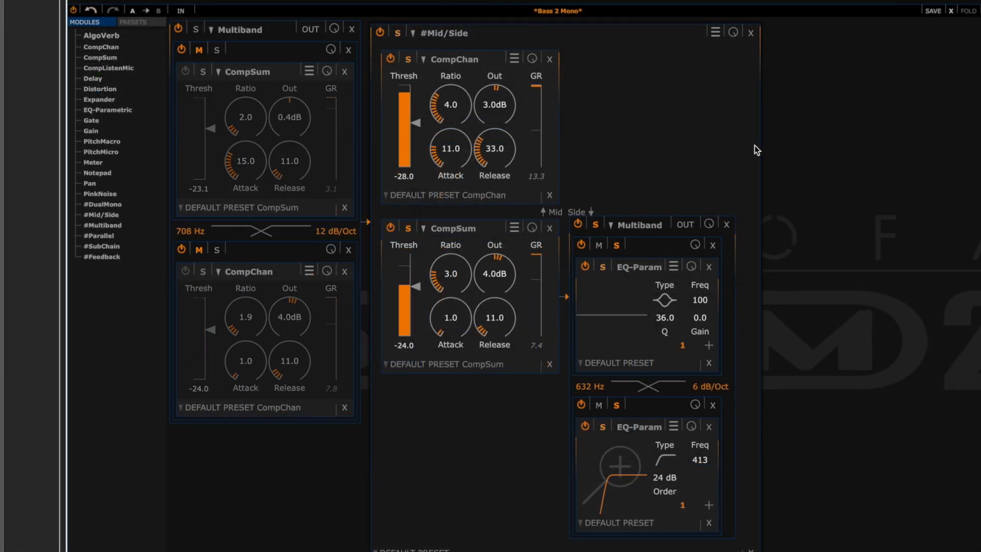
Unsolo the #Mid/Side module.
left_click(397, 33)
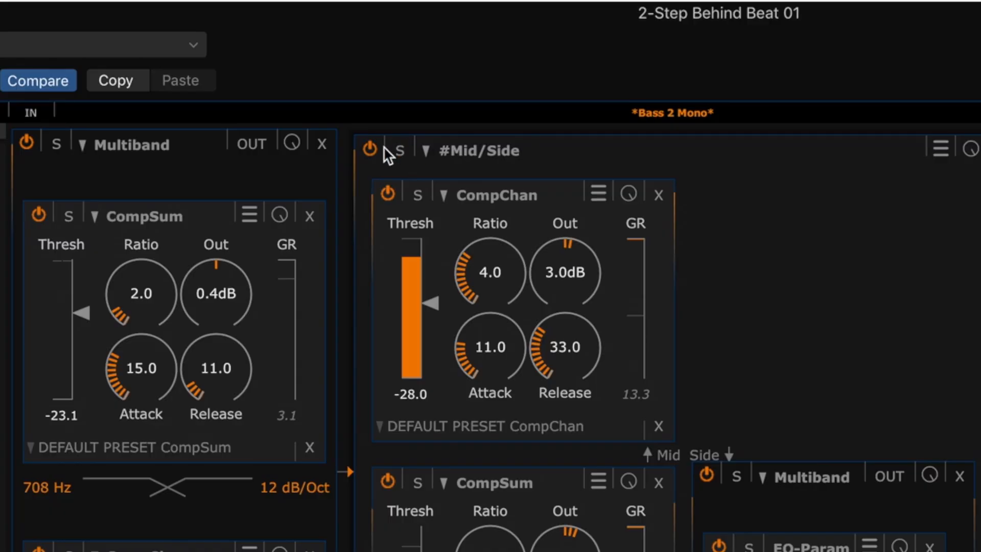
mouse_move(976, 278)
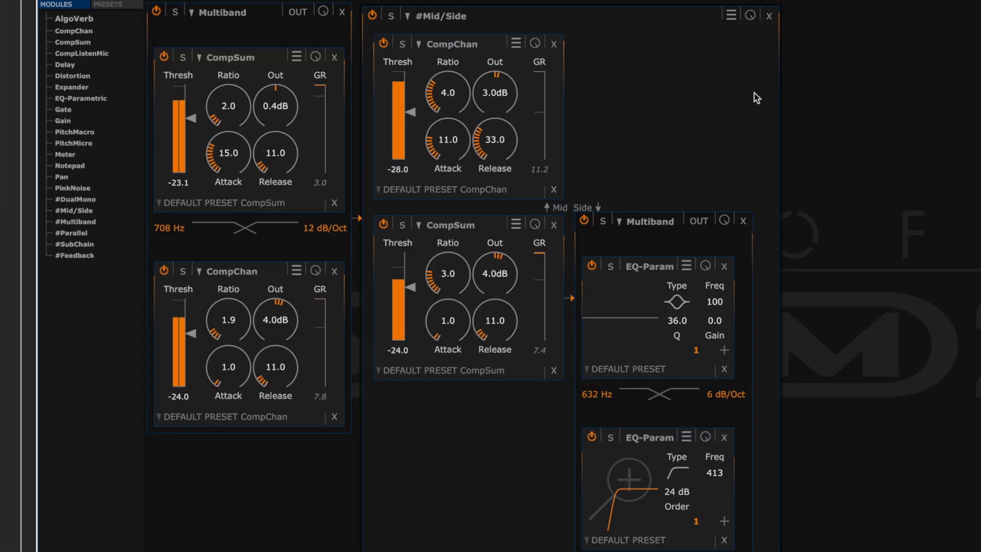
mouse_move(590, 118)
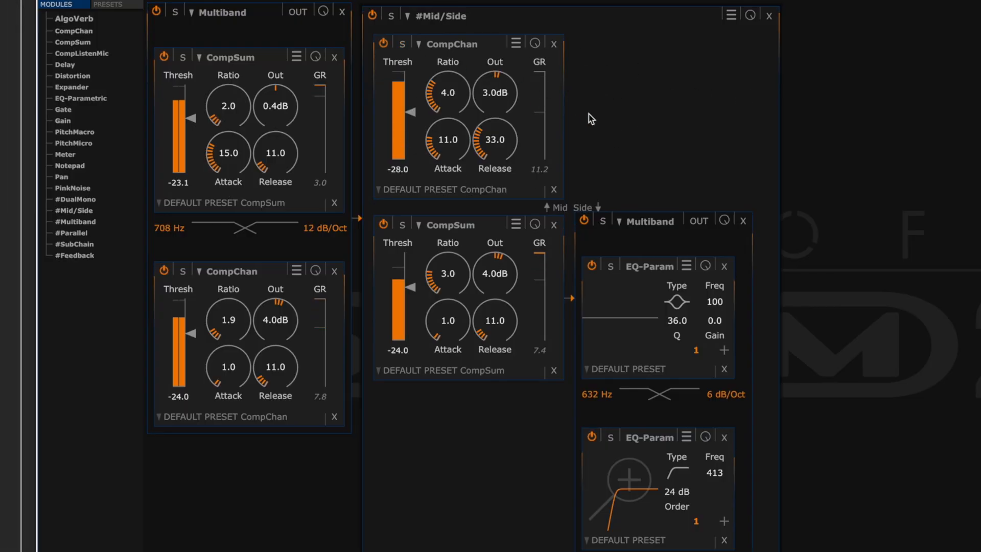
mouse_move(432, 88)
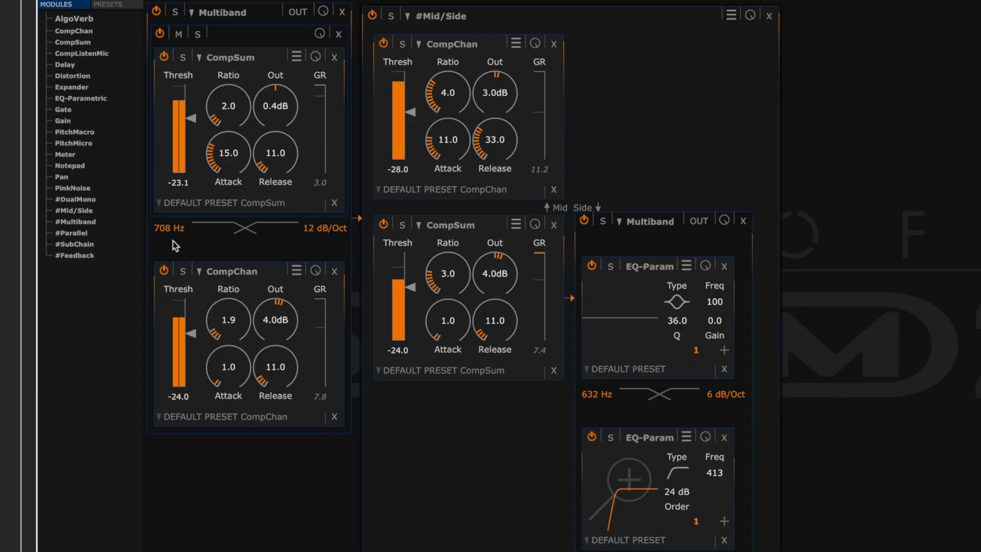
mouse_move(262, 118)
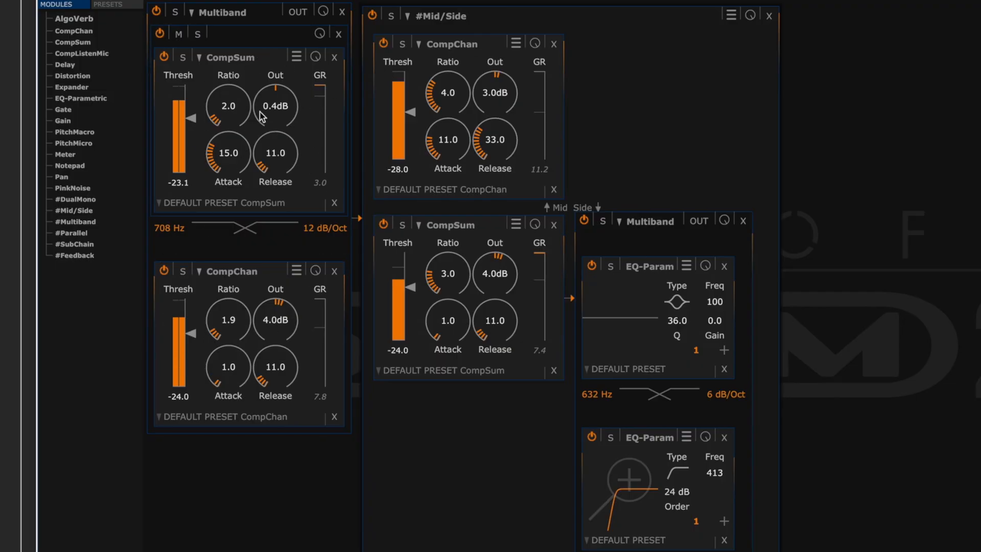
mouse_move(231, 196)
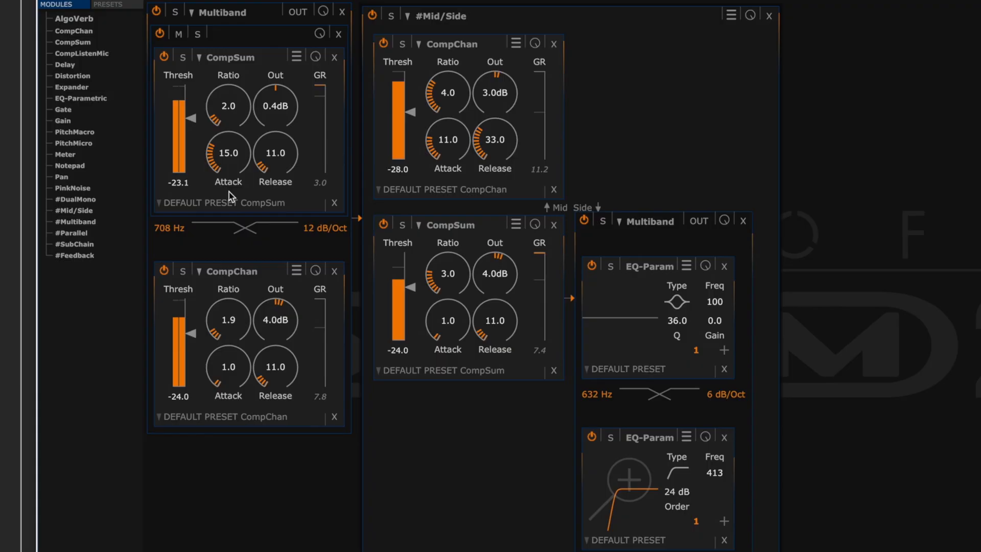
mouse_move(273, 133)
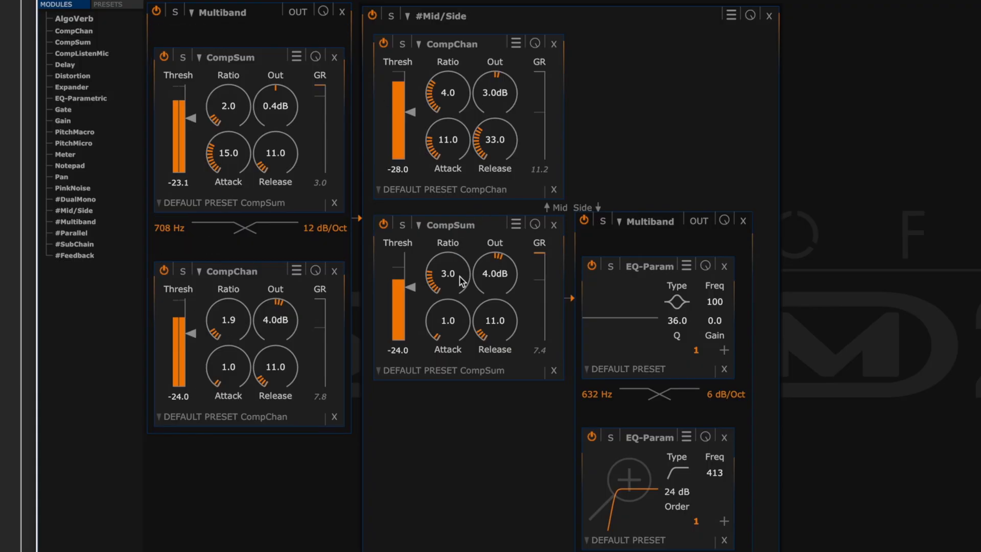
mouse_move(415, 262)
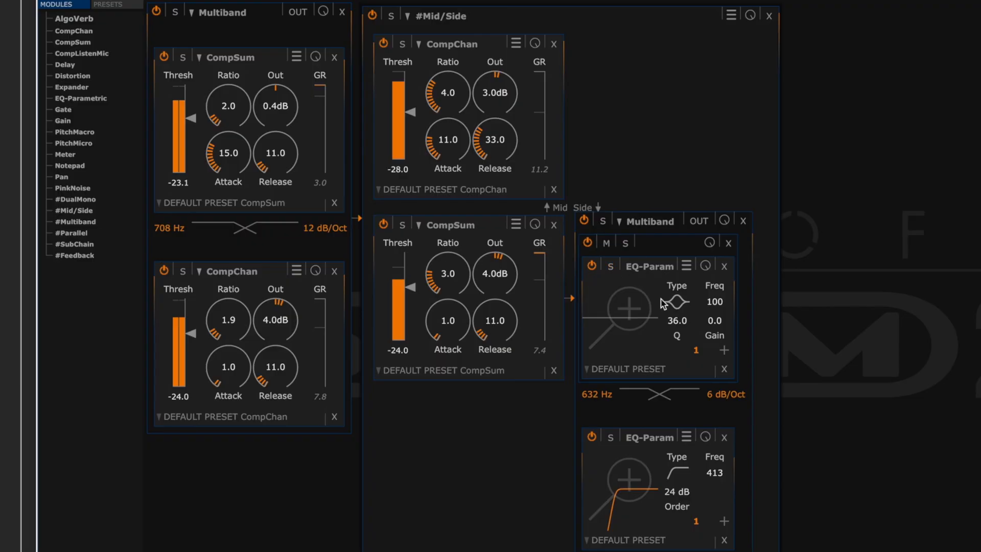
mouse_move(581, 398)
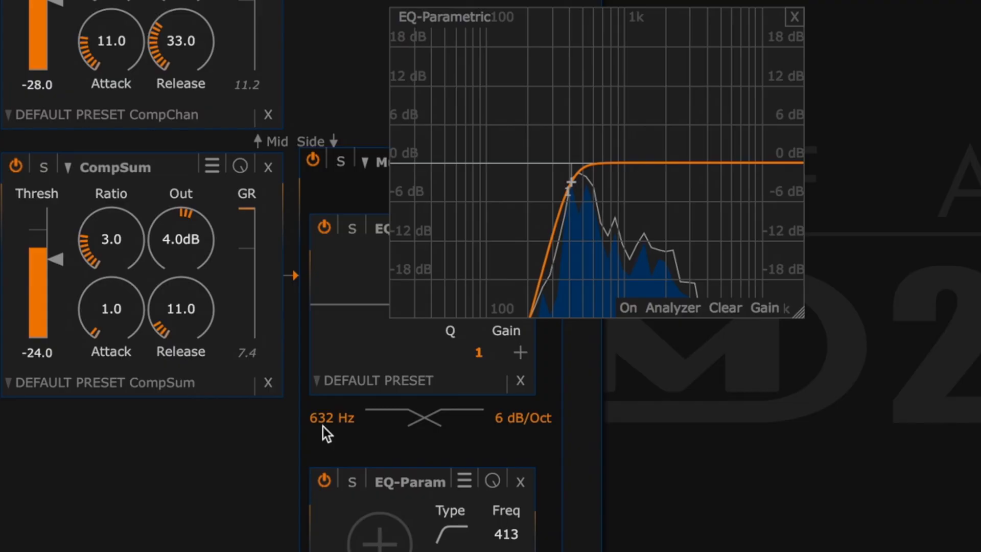
Delete the #Mid/Side module from the chain.
left_click(794, 16)
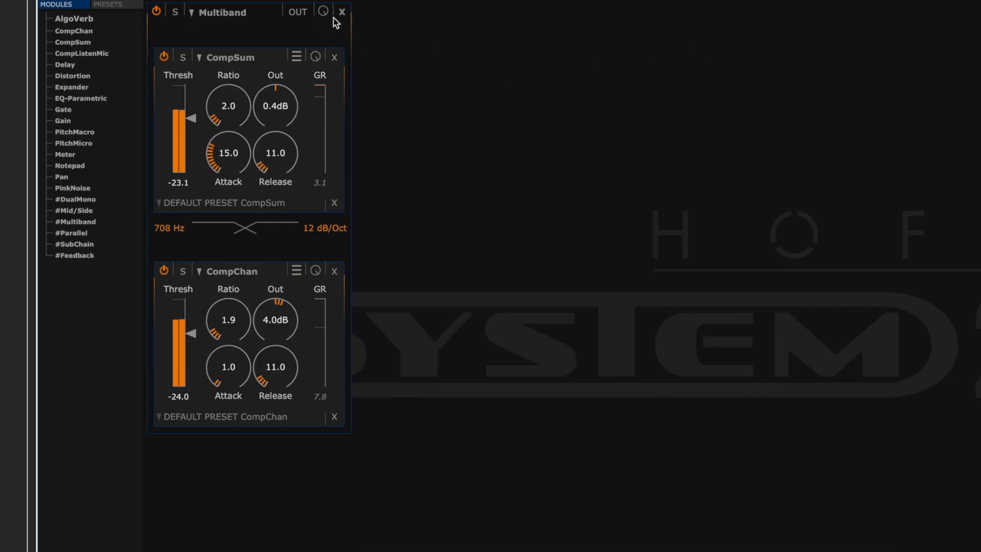
Delete the Multiband module and open global settings showing Module Scale 1.35.
left_click(341, 11)
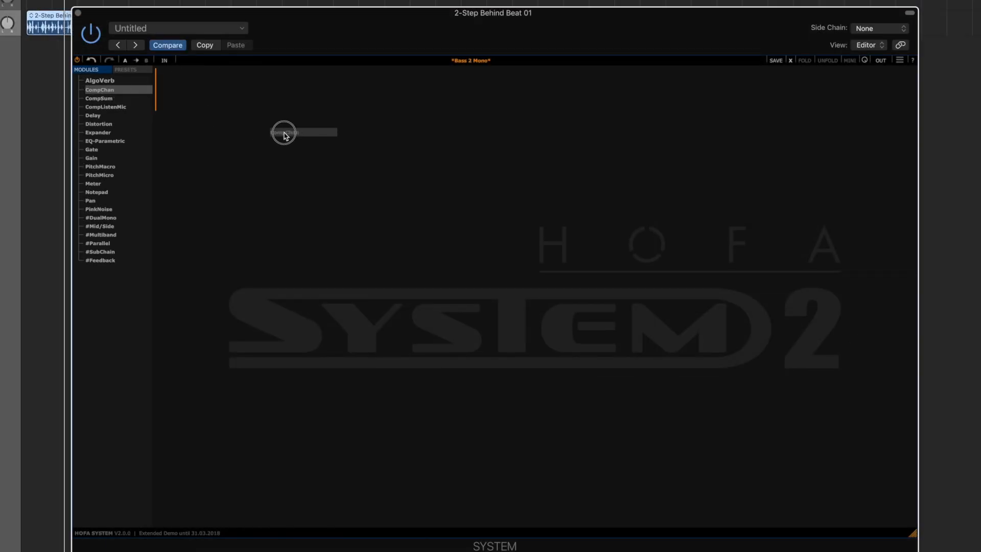
left_click(99, 89)
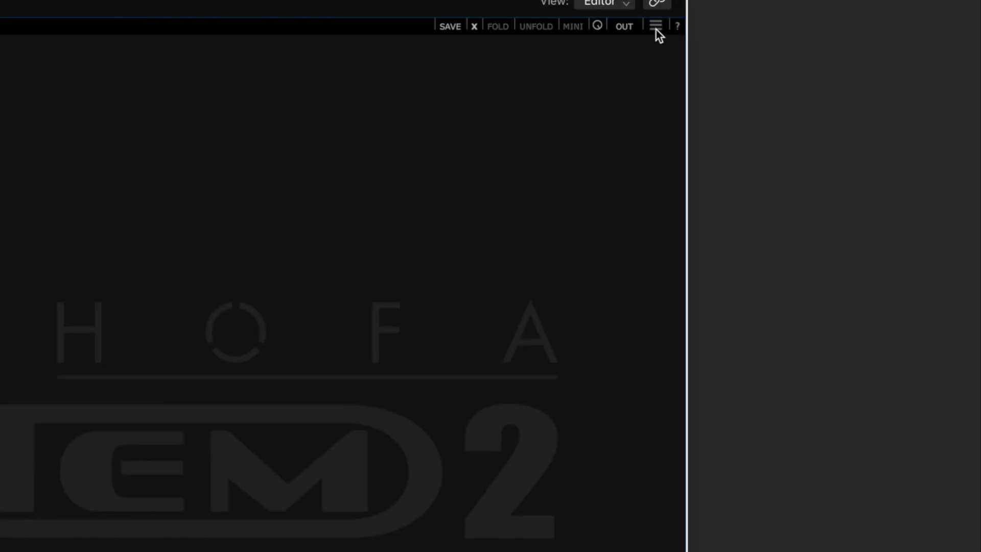
left_click(655, 25)
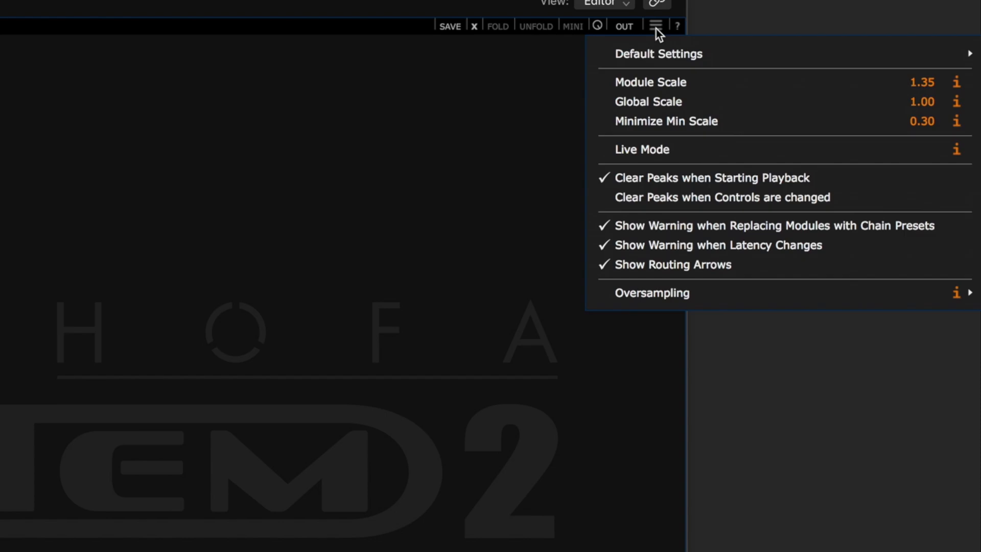
mouse_move(677, 26)
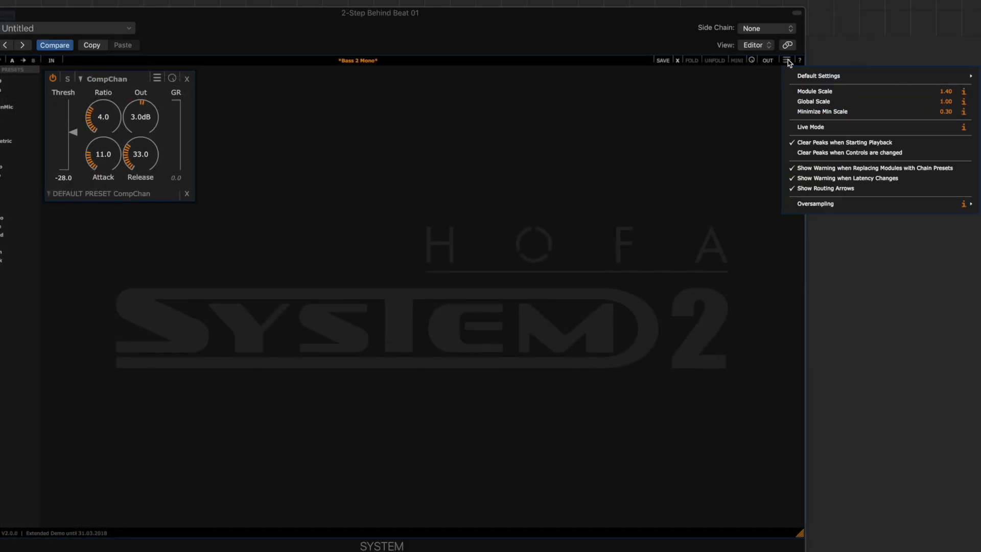
mouse_move(746, 88)
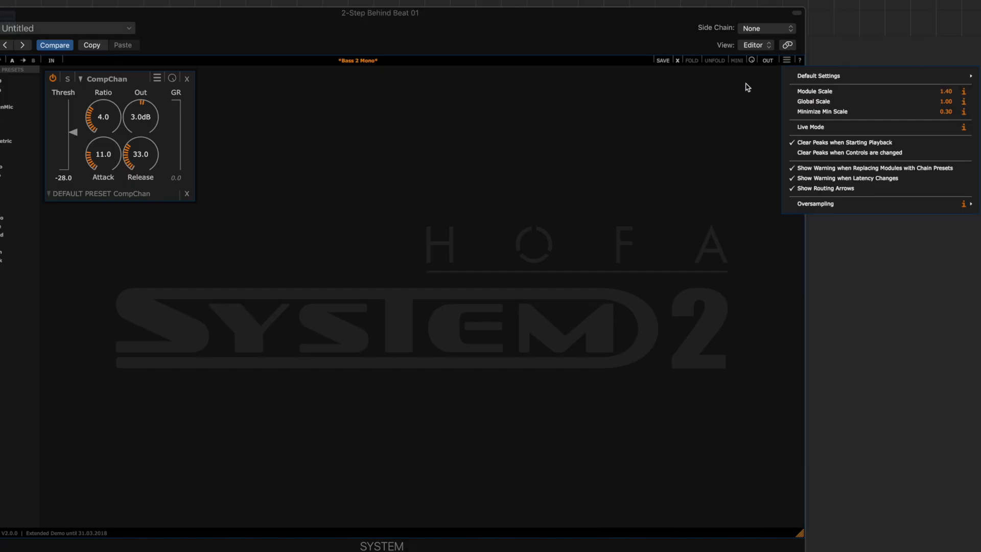
mouse_move(485, 234)
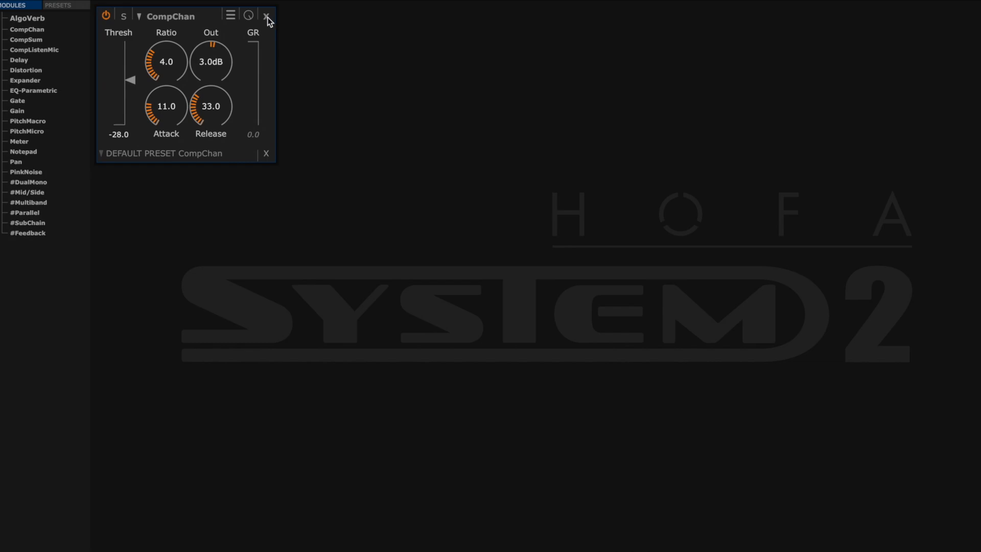
Delete the CompChan module and scroll through the Modules list.
left_click(267, 15)
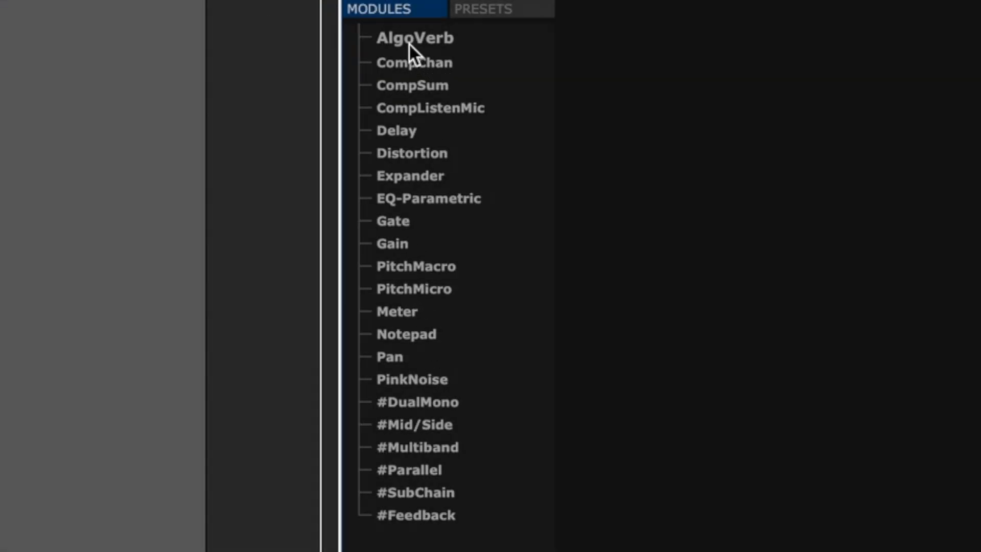
mouse_move(402, 207)
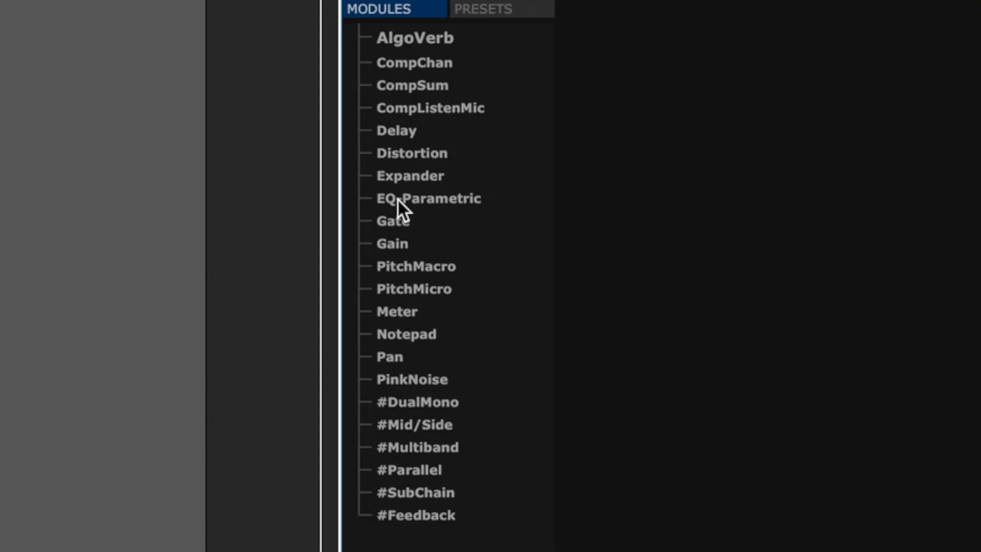
scroll("down", 3)
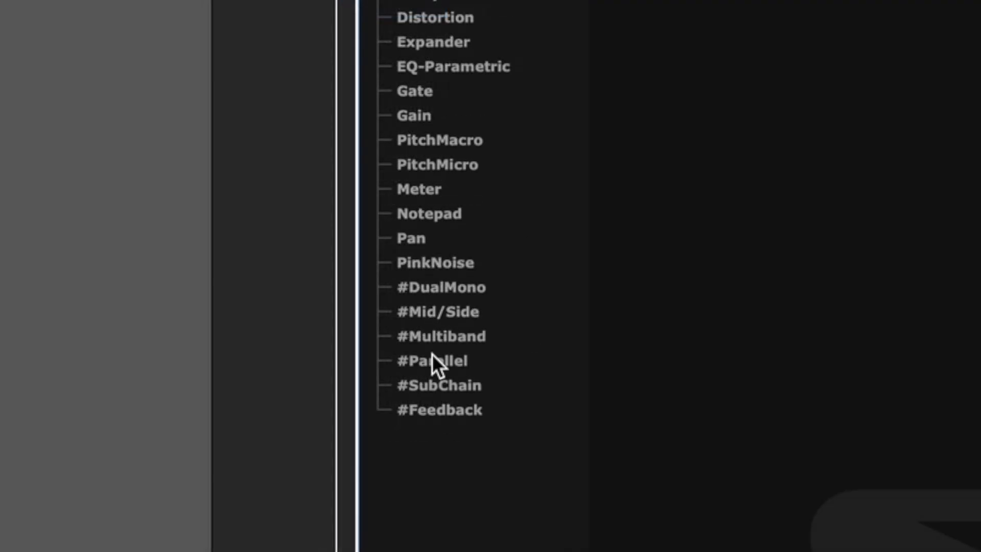
mouse_move(429, 430)
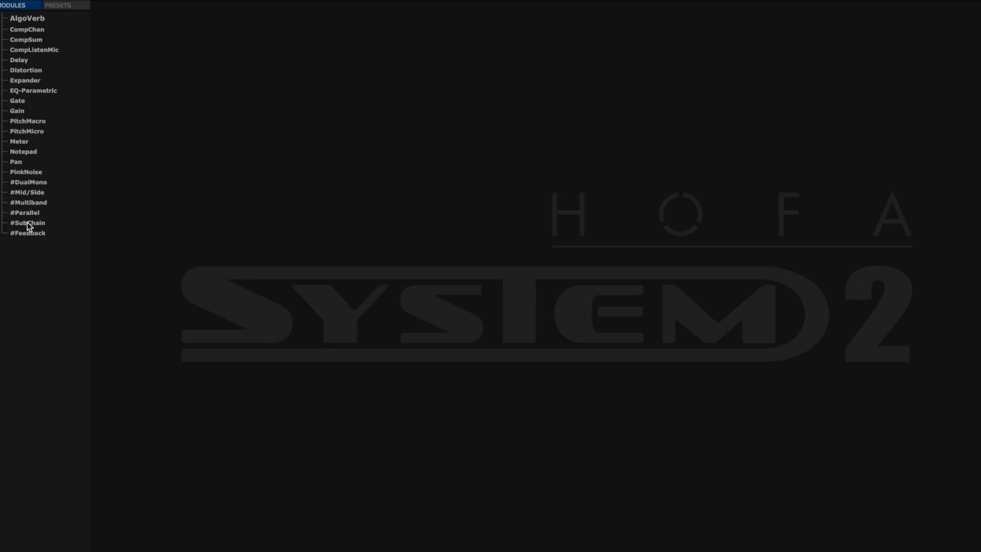
mouse_move(28, 244)
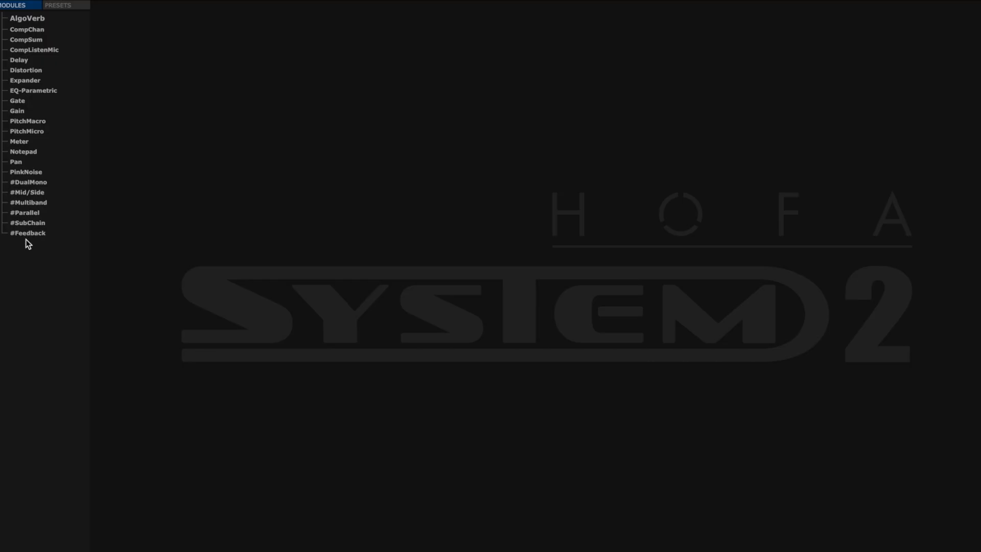
mouse_move(28, 233)
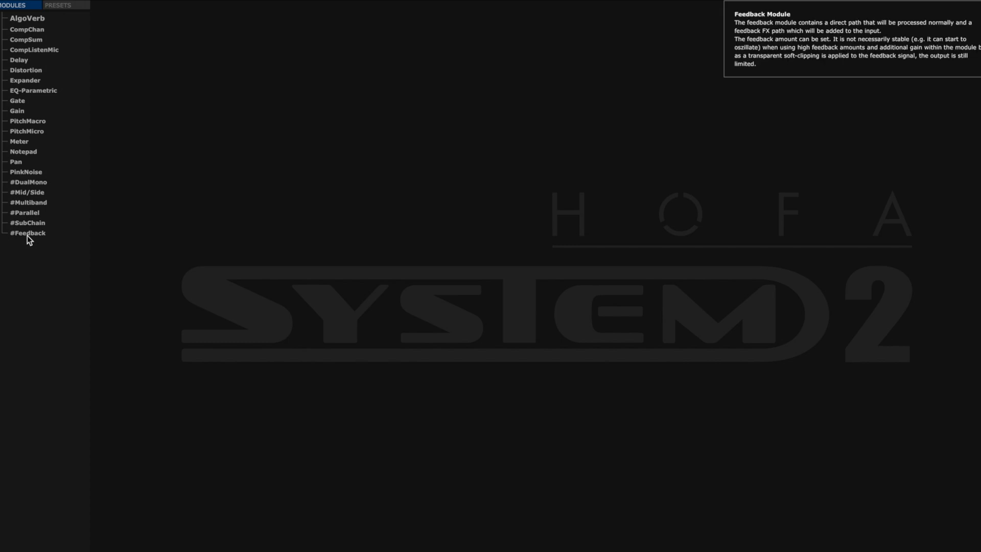
mouse_move(49, 255)
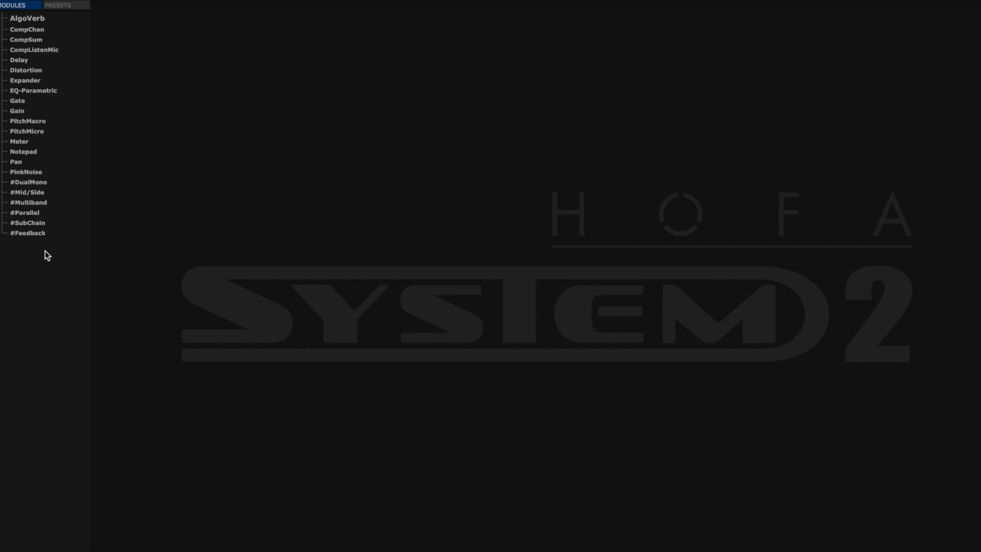
mouse_move(47, 256)
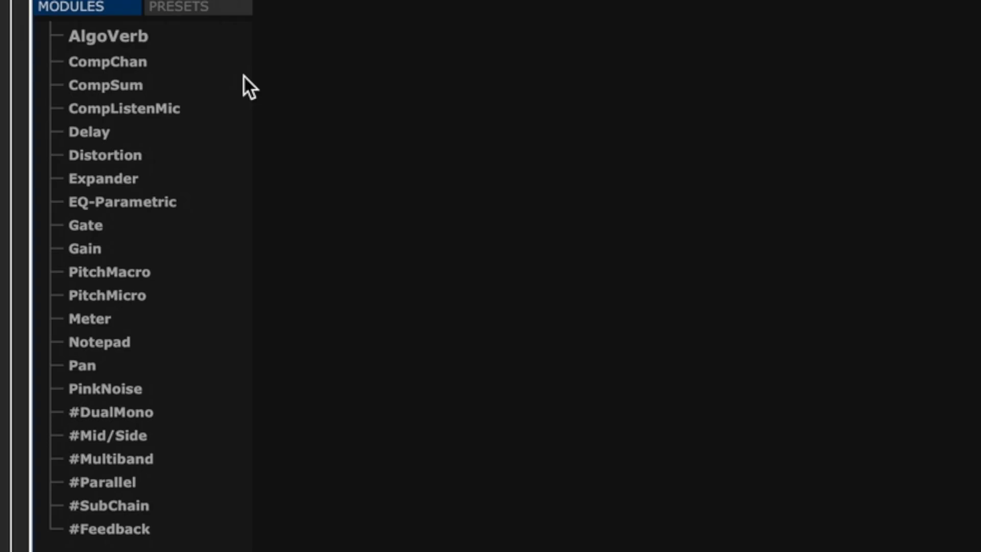
mouse_move(123, 512)
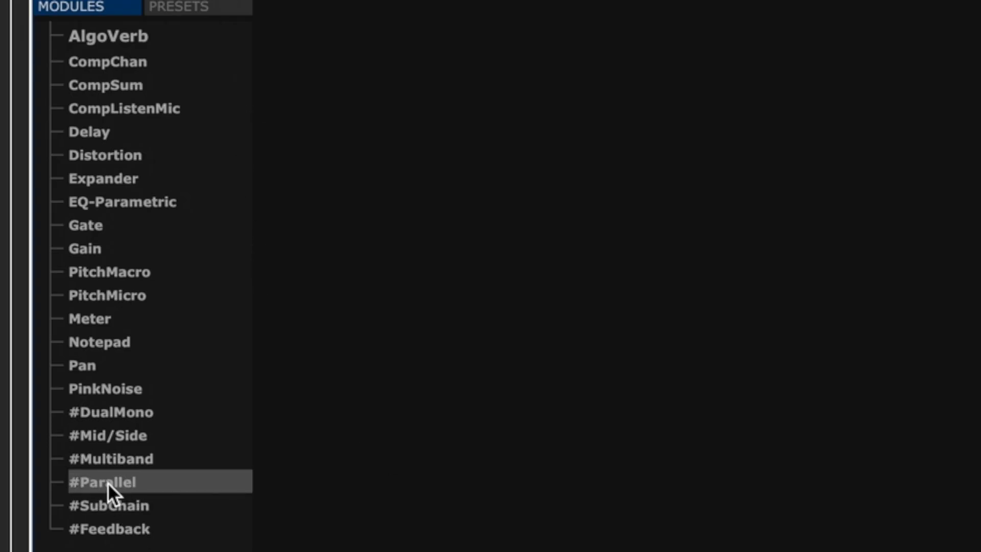
Insert a #Parallel container with two empty paths from the Modules list.
double_click(104, 482)
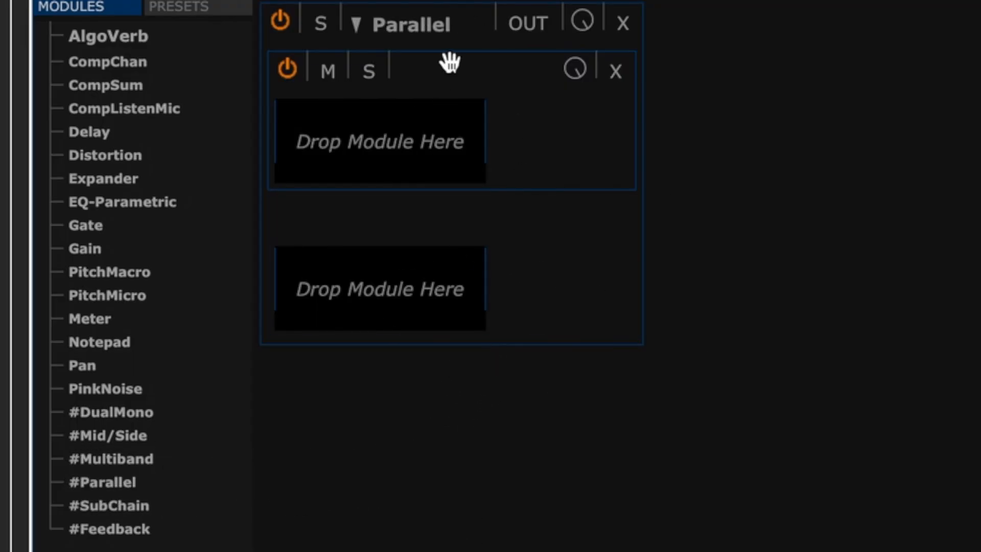
left_click(616, 69)
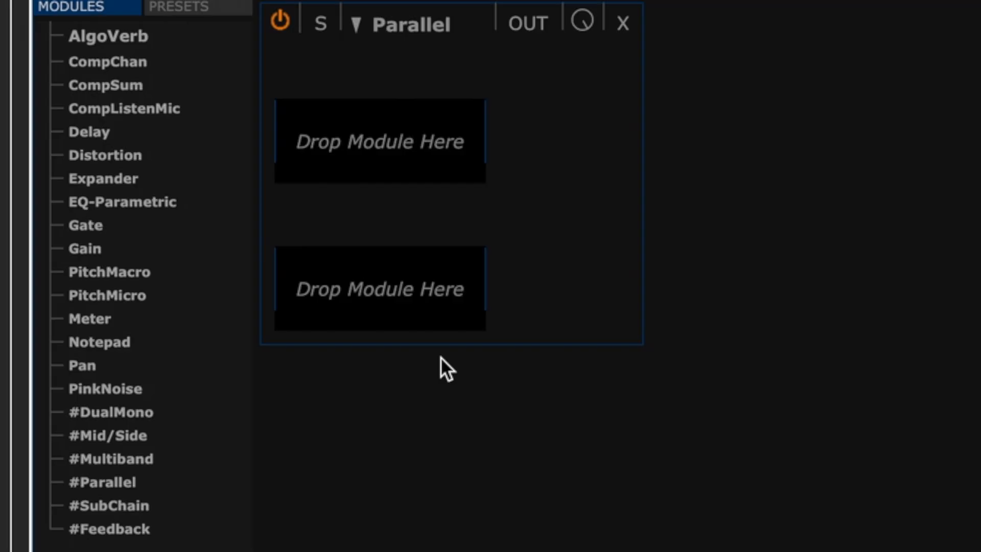
mouse_move(209, 106)
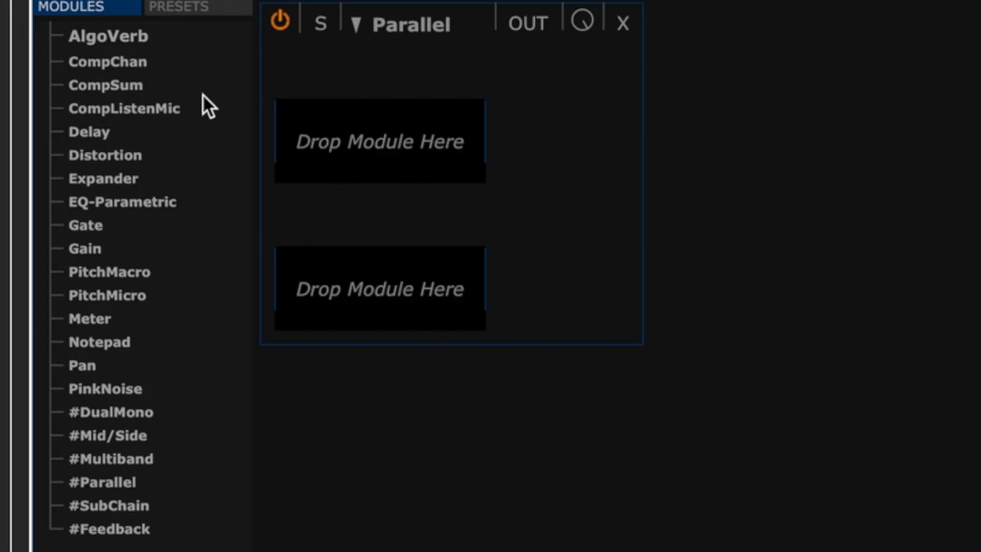
mouse_move(138, 75)
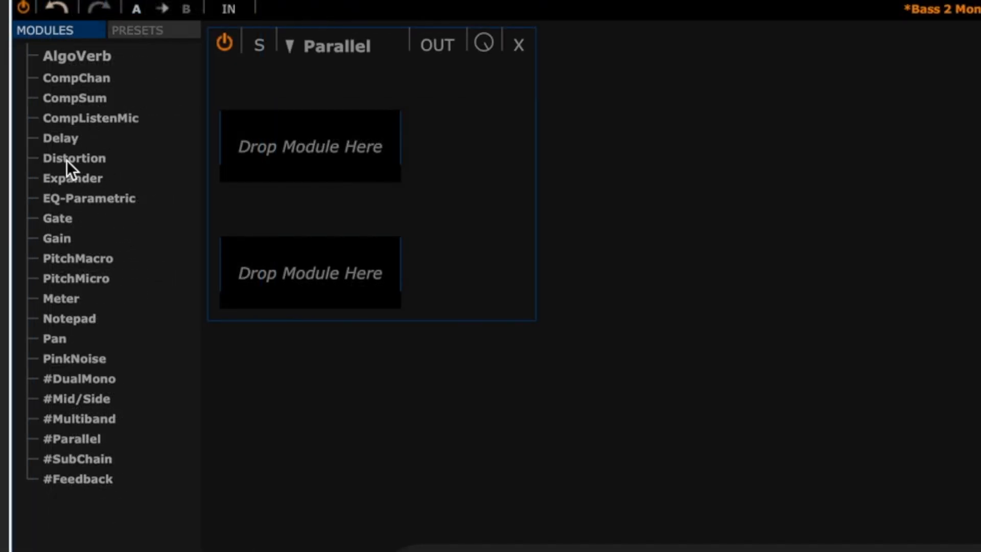
Drop a Distortion module into the Parallel module's upper path.
left_click_drag(73, 158, 310, 145)
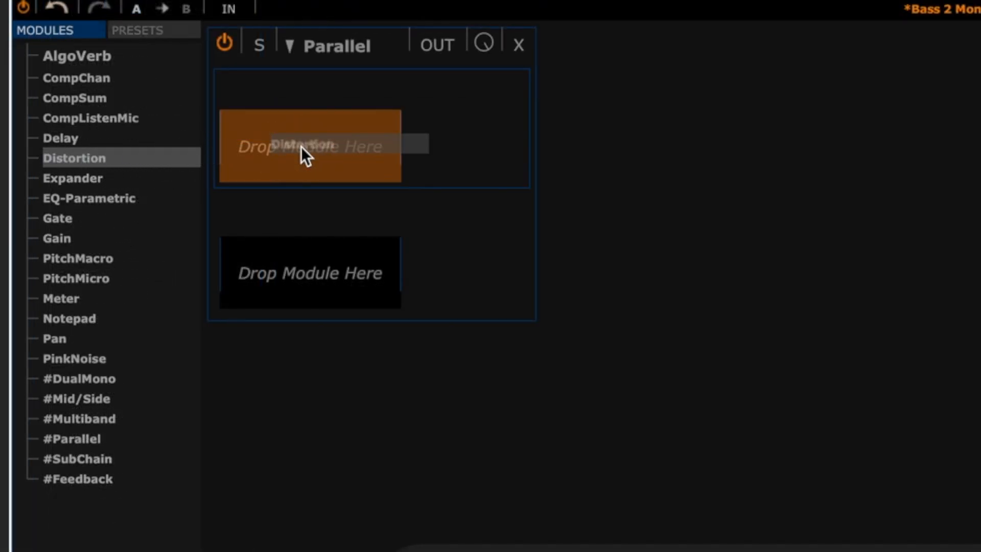
left_click_drag(73, 158, 310, 148)
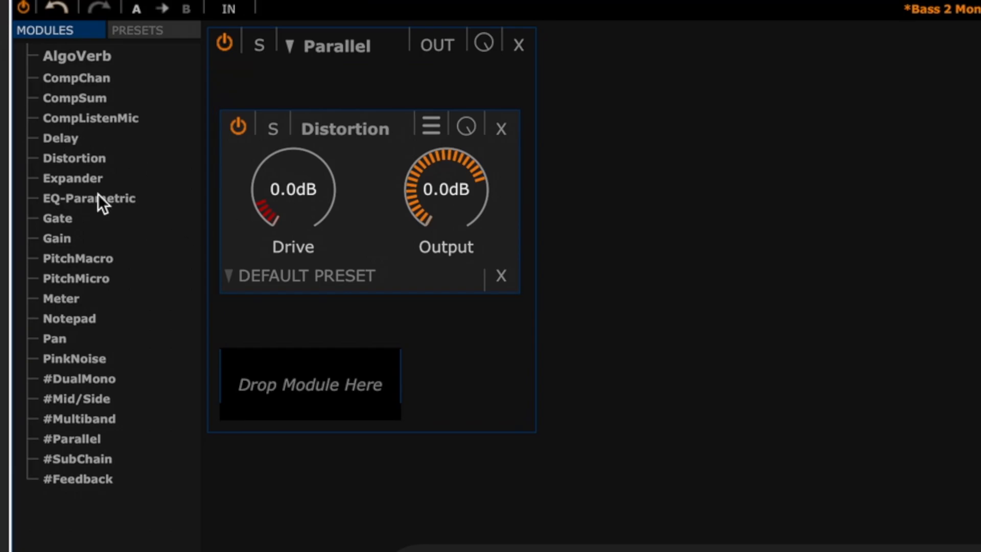
mouse_move(99, 122)
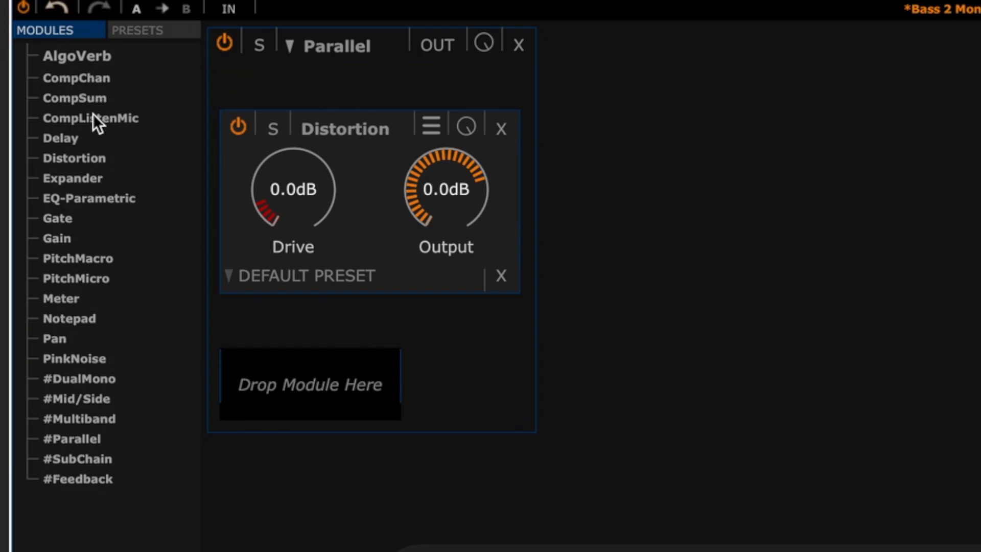
mouse_move(53, 90)
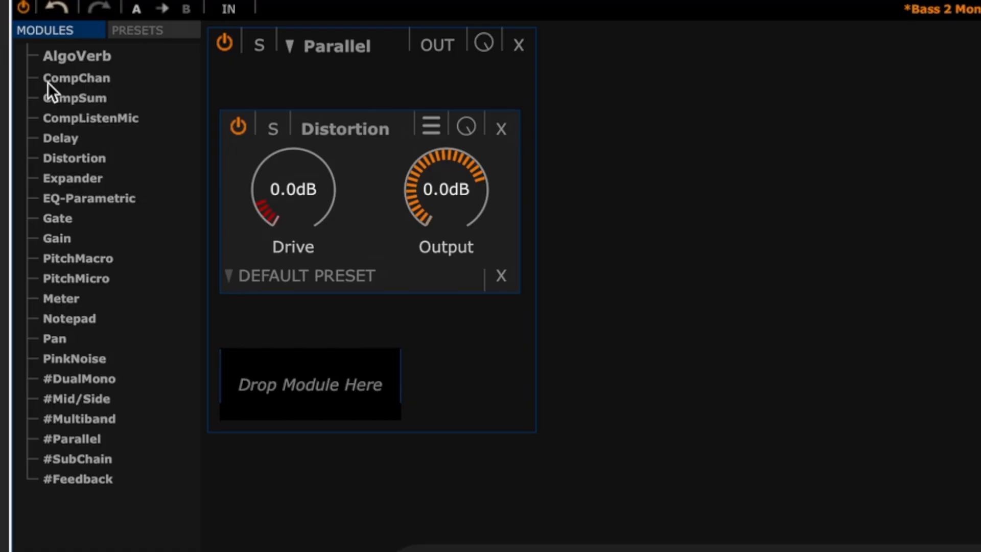
mouse_move(69, 108)
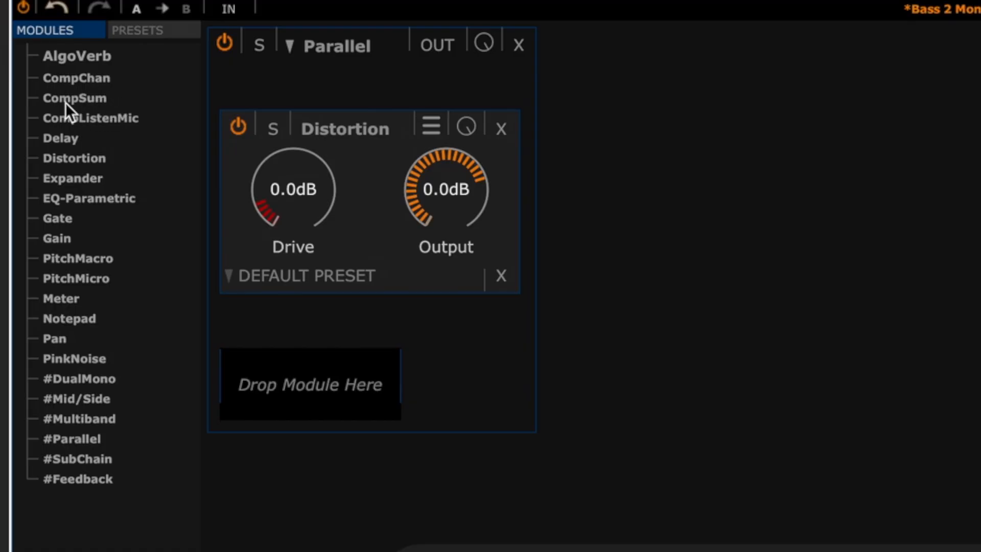
mouse_move(72, 112)
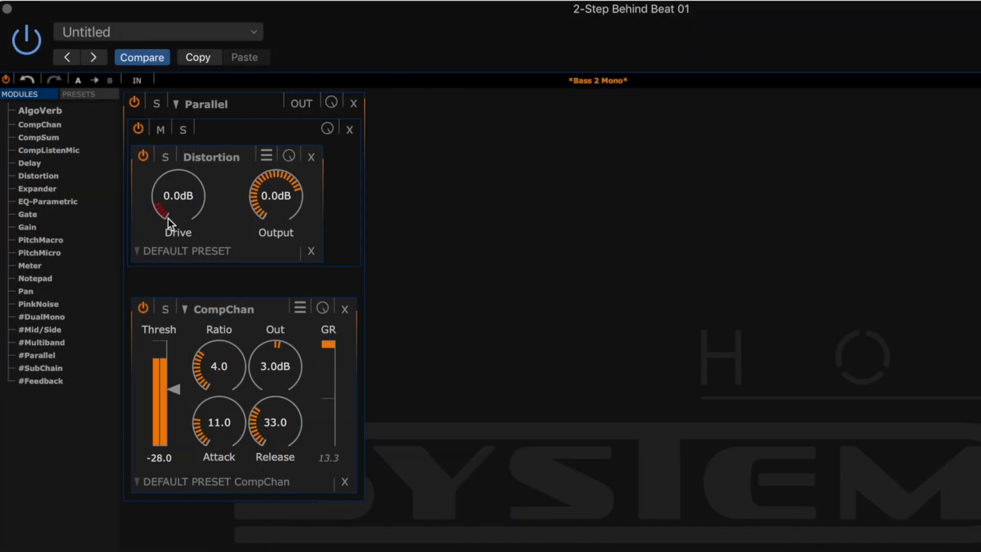
Move Distortion out of the M/S wrapper into the parallel chain.
left_click_drag(178, 195, 177, 169)
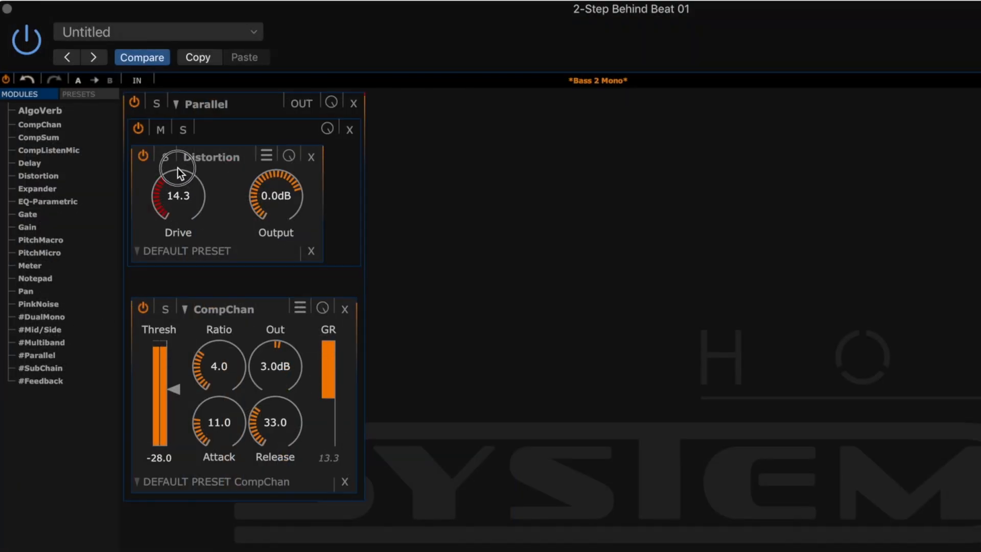
left_click_drag(179, 181, 178, 210)
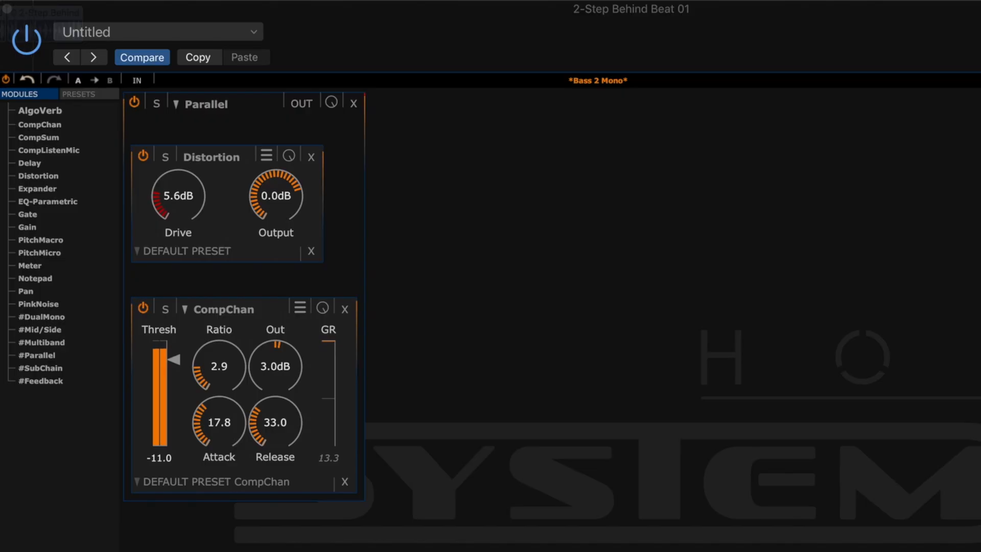
mouse_move(390, 370)
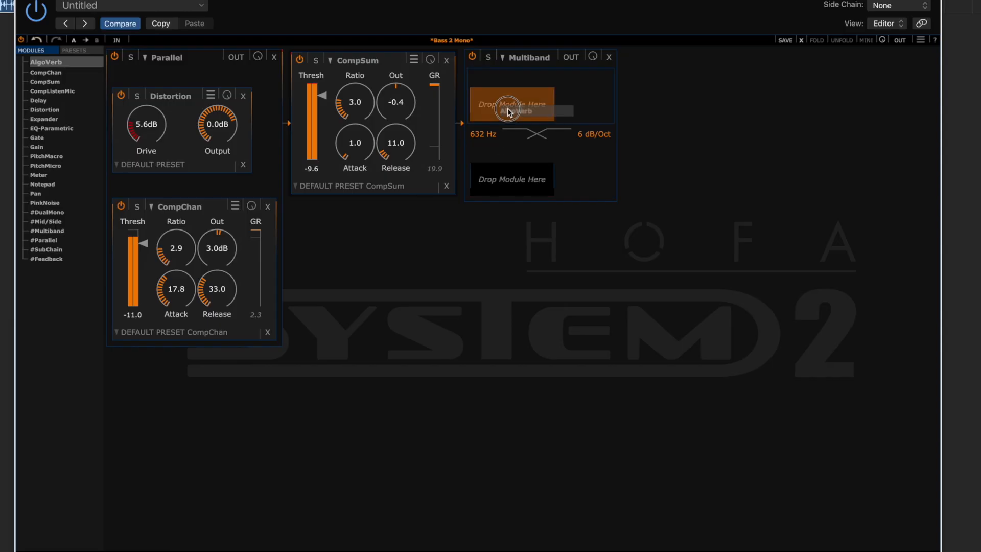
Drop AlgoVerb into the Multiband's first band slot.
left_click(511, 103)
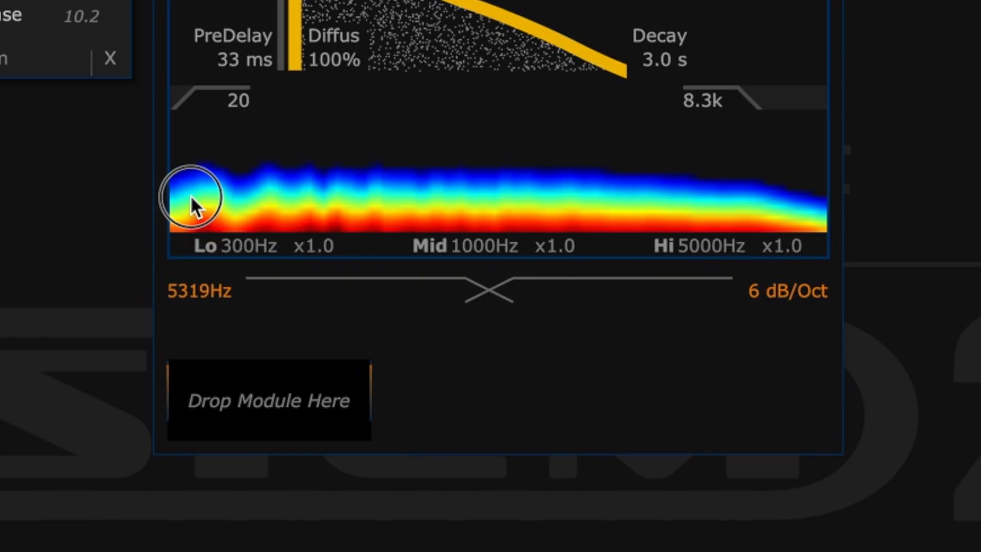
Set the Multiband crossover to 7945 Hz with a 24 dB/Oct slope.
left_click_drag(197, 207, 198, 187)
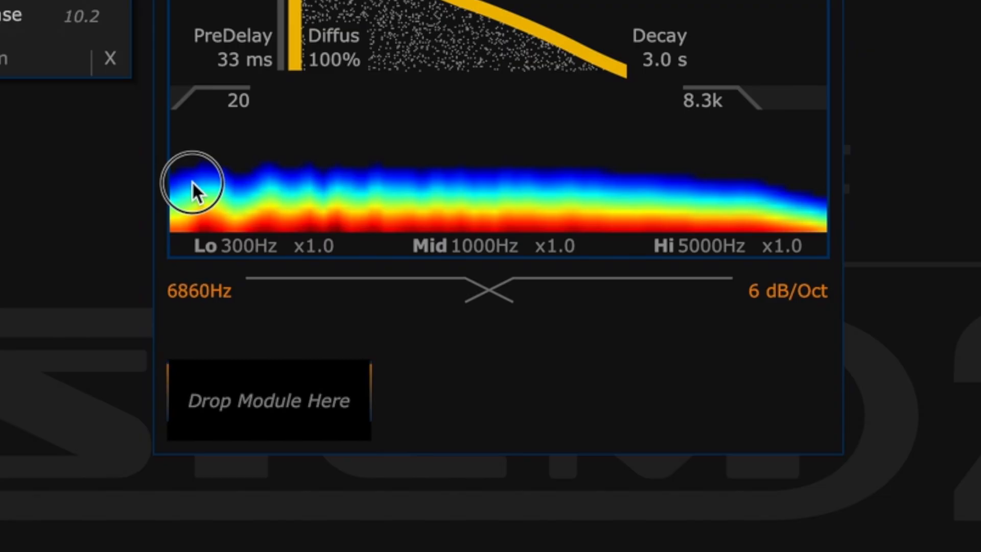
left_click_drag(198, 191, 201, 155)
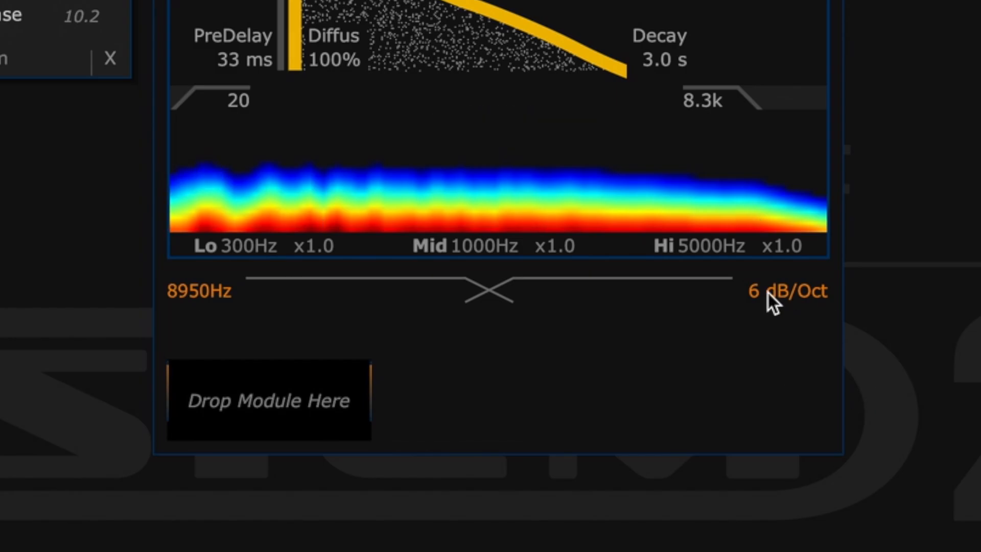
left_click(786, 291)
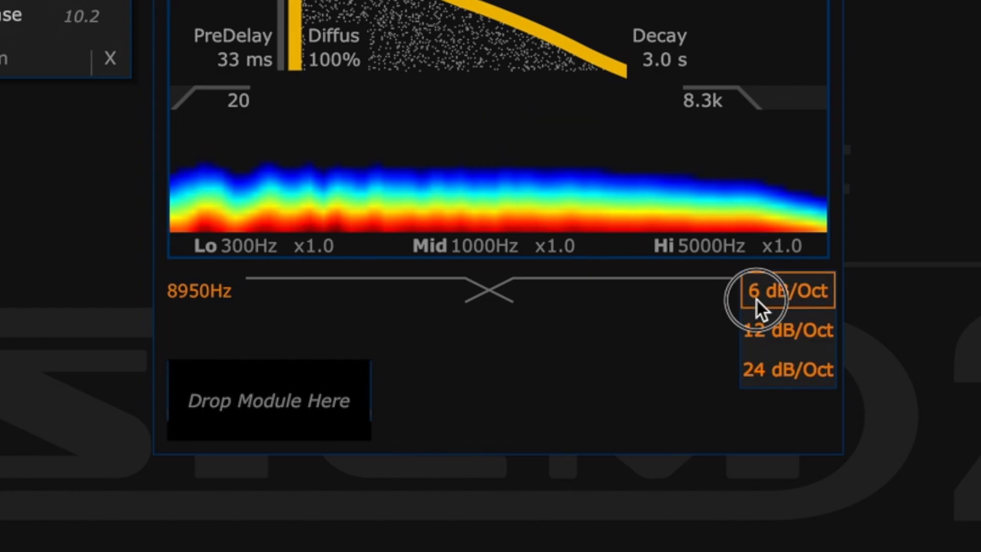
left_click(786, 369)
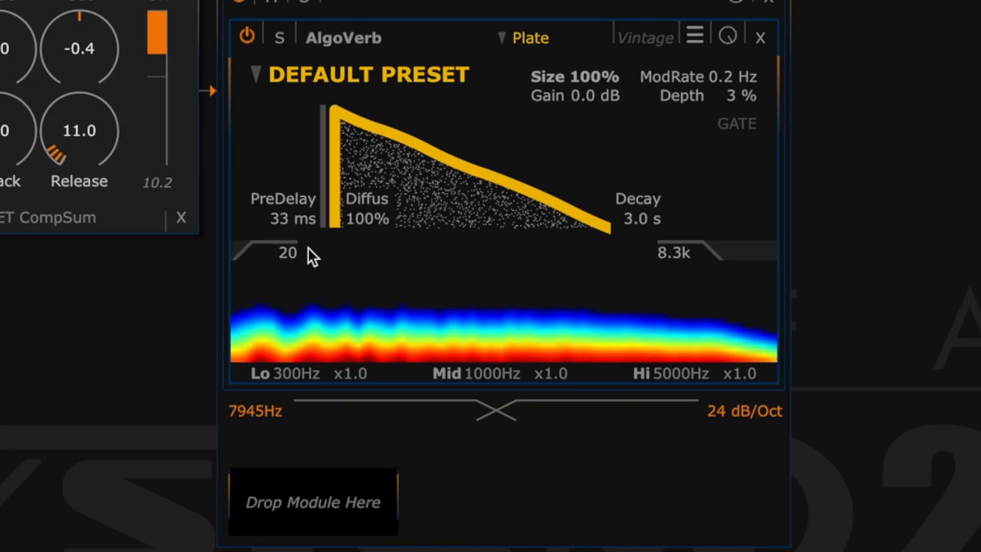
mouse_move(657, 53)
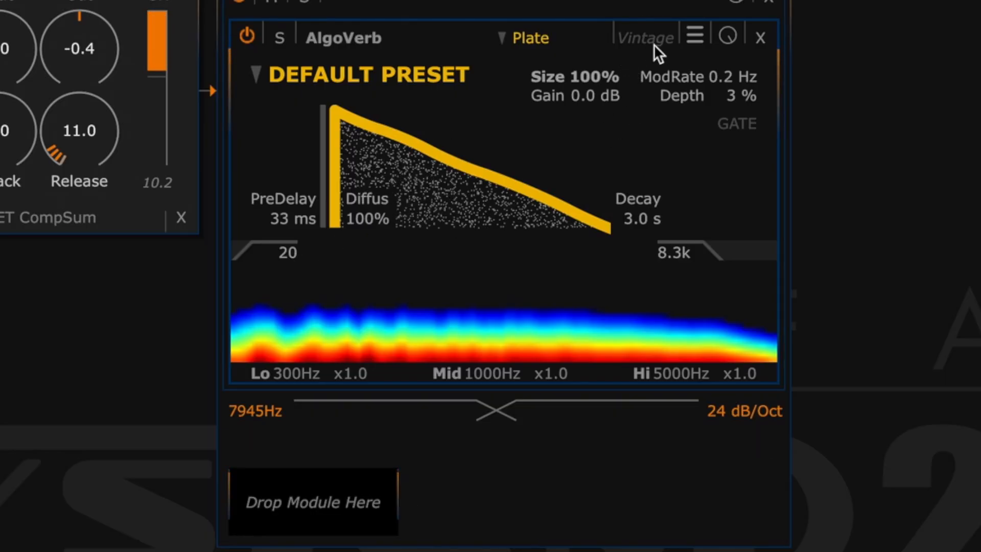
Switch on AlgoVerb's Vintage mode.
left_click(646, 37)
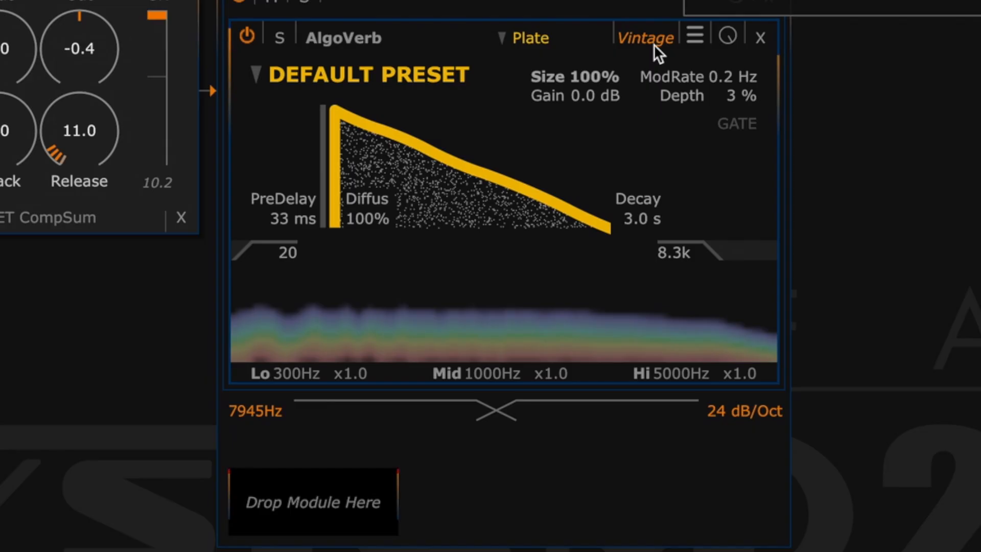
mouse_move(591, 245)
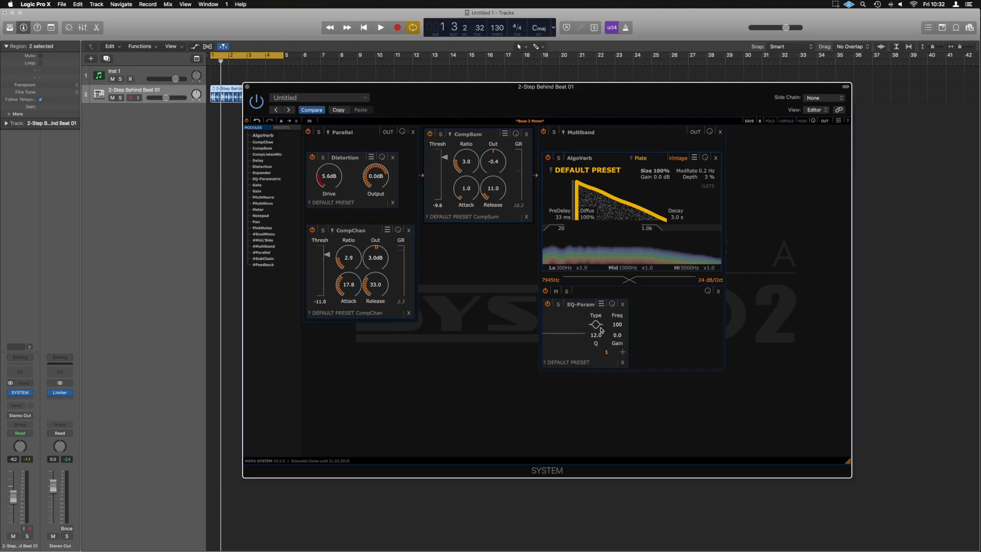
Open the second band EQ-Parametric's enlarged frequency curve editor.
left_click(595, 324)
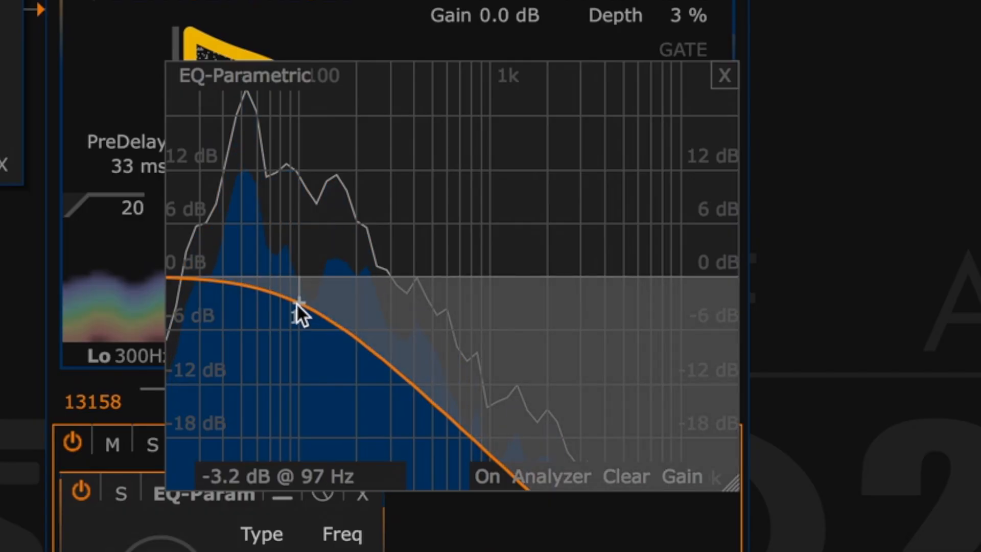
Drag the low-pass cutoff point from about 33 Hz up to about 97 Hz.
left_click_drag(300, 307, 247, 281)
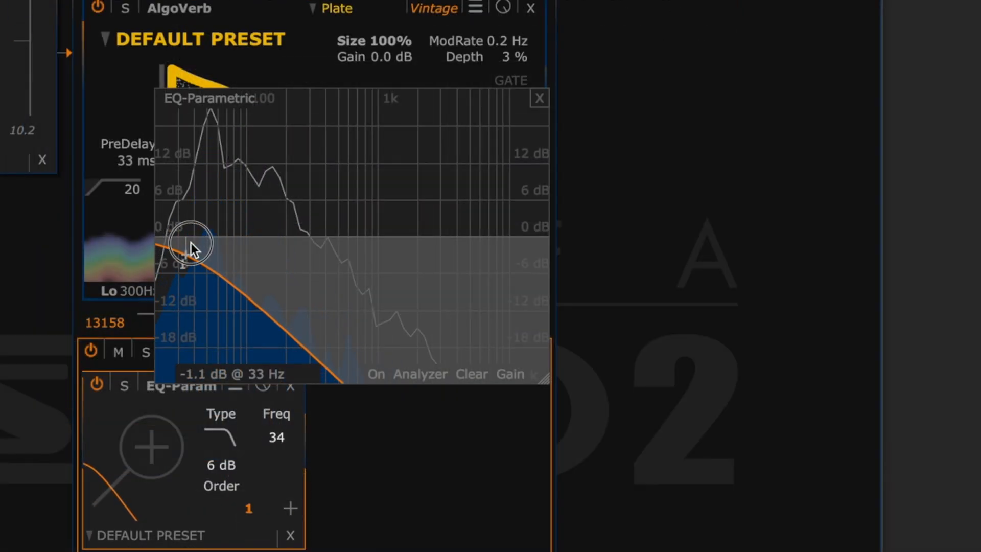
left_click_drag(192, 245, 242, 242)
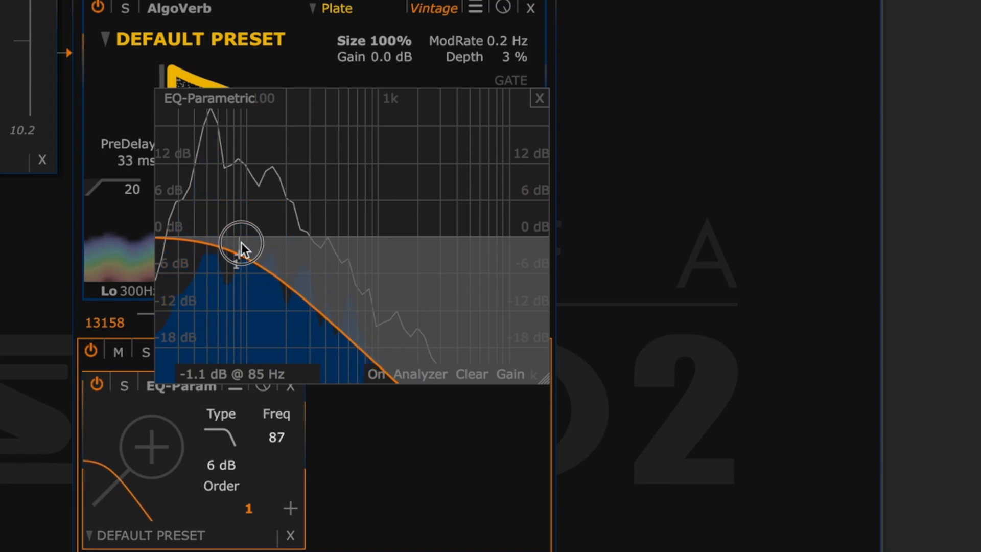
left_click_drag(241, 244, 245, 254)
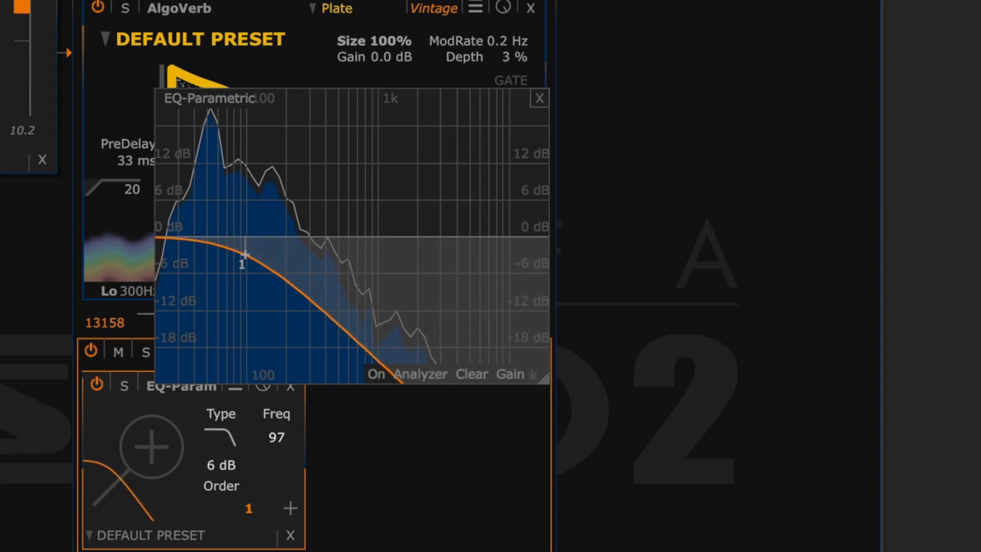
Steepen the low-pass to 24 dB, set cutoff near 219 Hz, and close the graph.
left_click(539, 98)
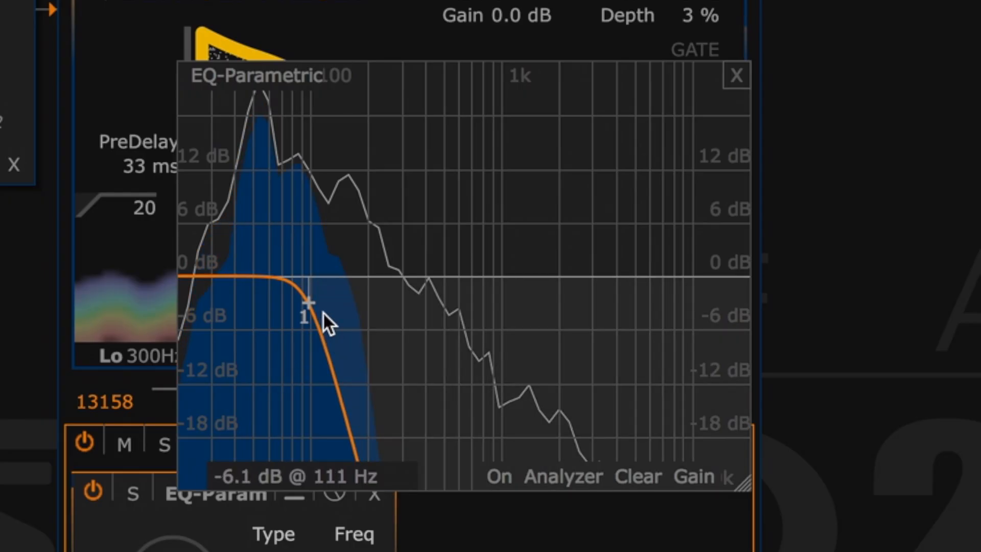
left_click_drag(307, 307, 347, 300)
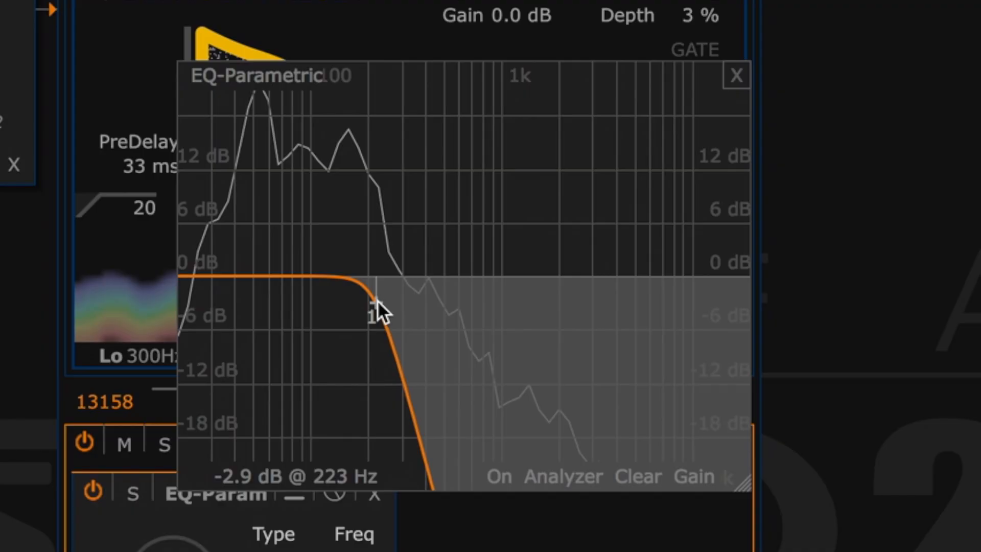
left_click(737, 75)
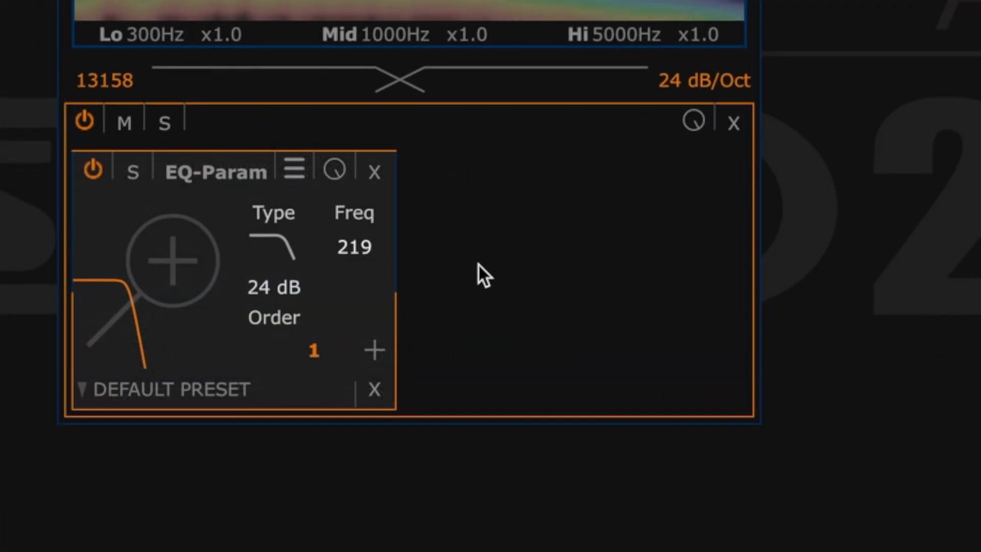
Add the EQ-Param 219 Hz frequency as an automatable parameter via its context menu.
right_click(352, 248)
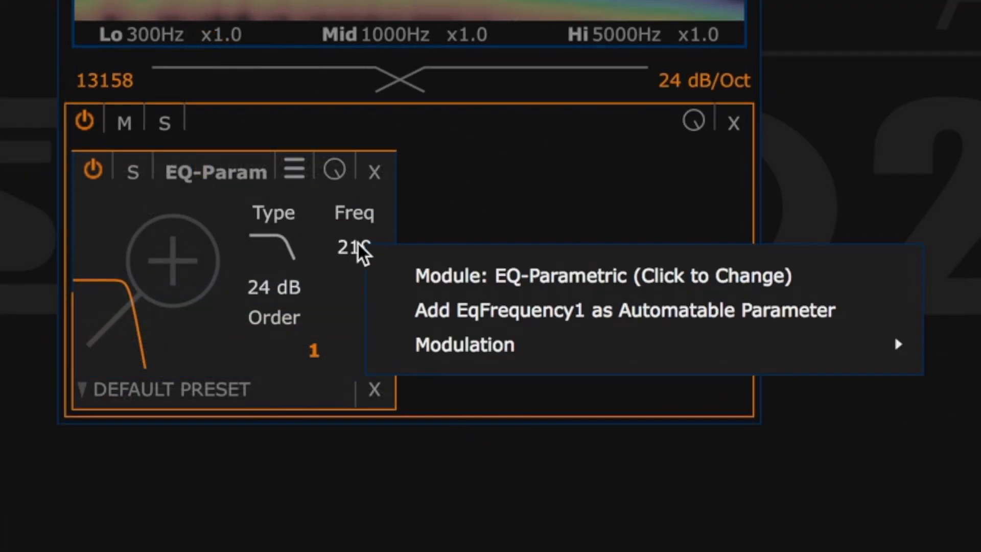
mouse_move(362, 219)
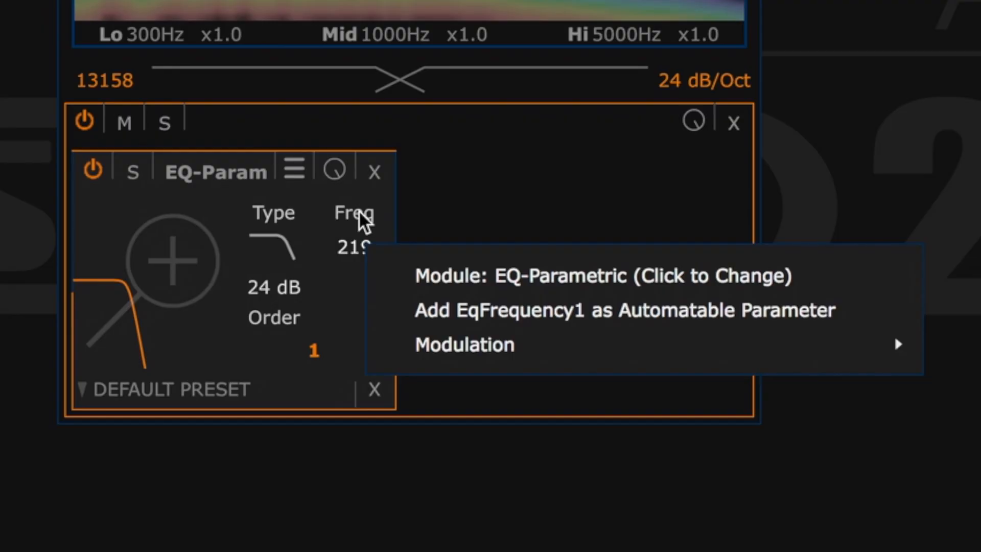
mouse_move(574, 329)
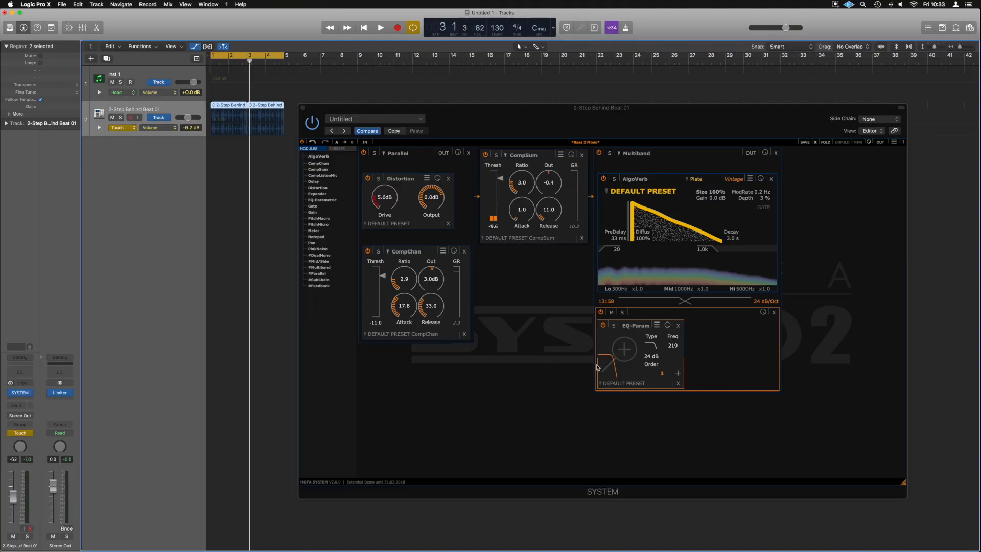
Automate the SYSTEM EQ frequency on the beat track and set playback to Read.
left_click(380, 27)
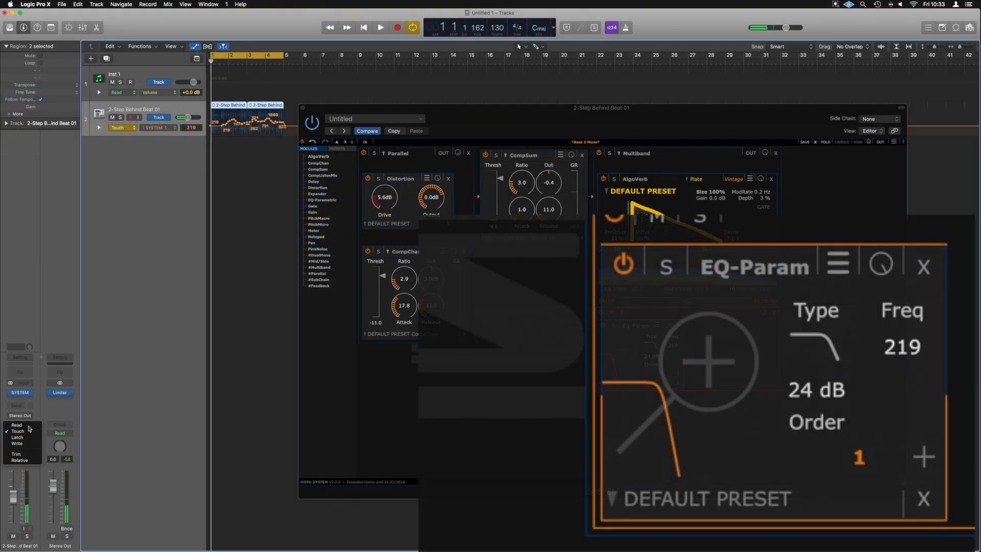
left_click(380, 27)
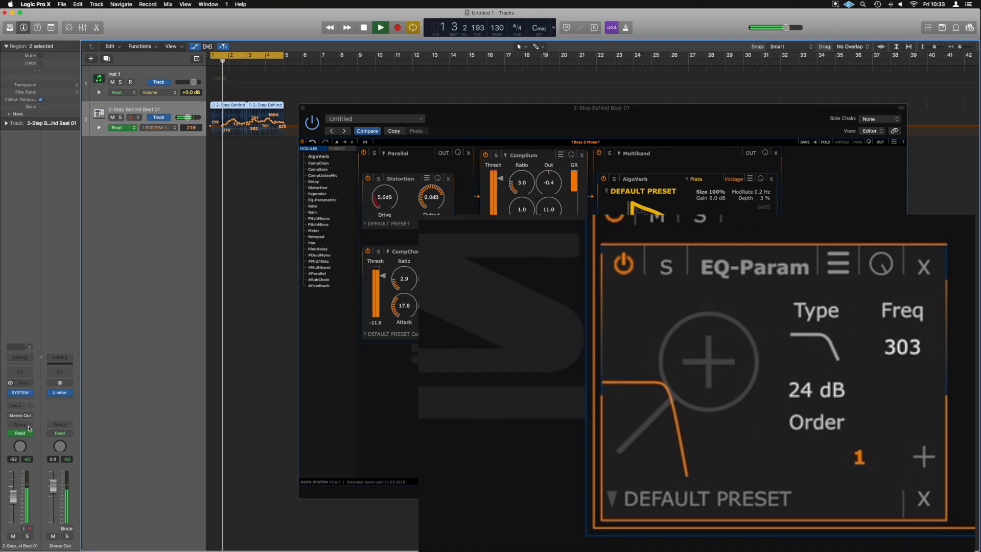